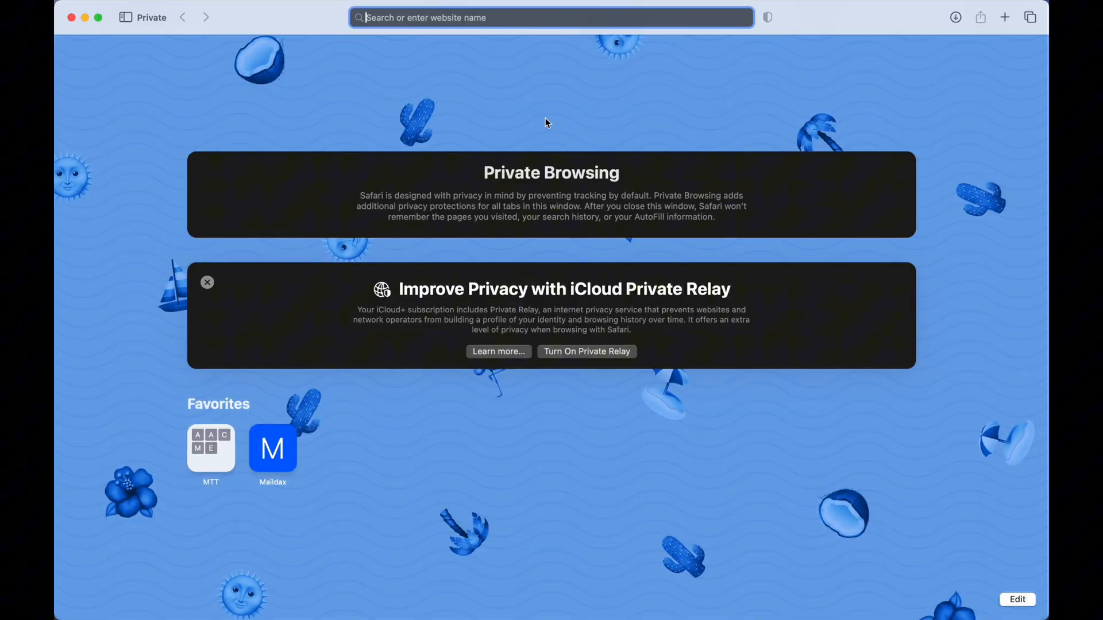
- Download the Kali Linux 2024.4 Apple Silicon (ARM64) Installer image from kali.org
type("kali.org")
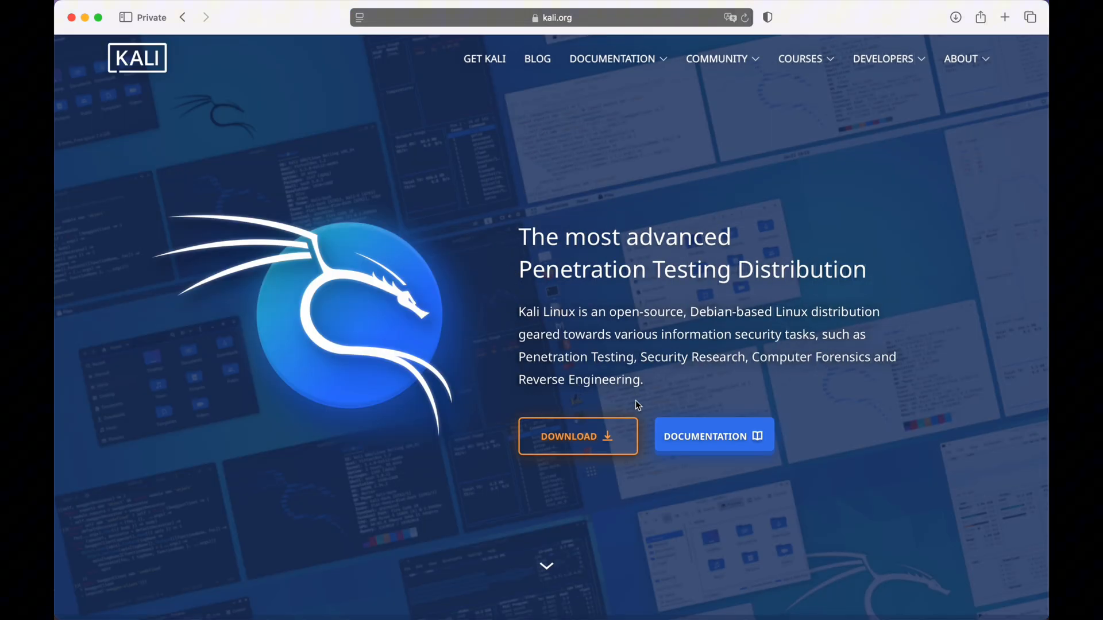
left_click(578, 437)
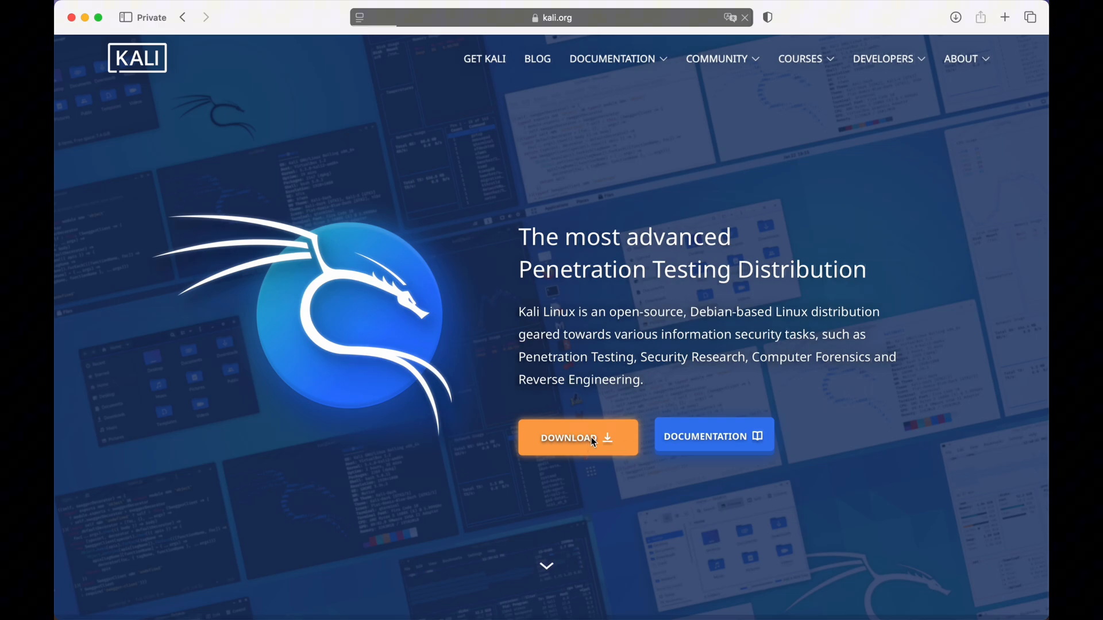
left_click(579, 437)
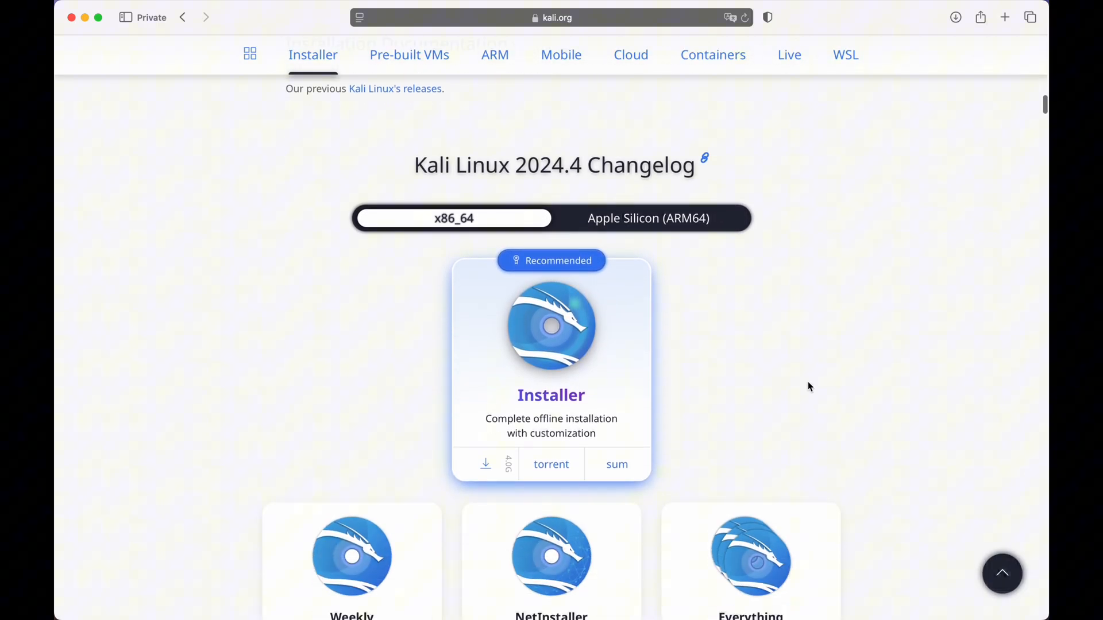
left_click(648, 218)
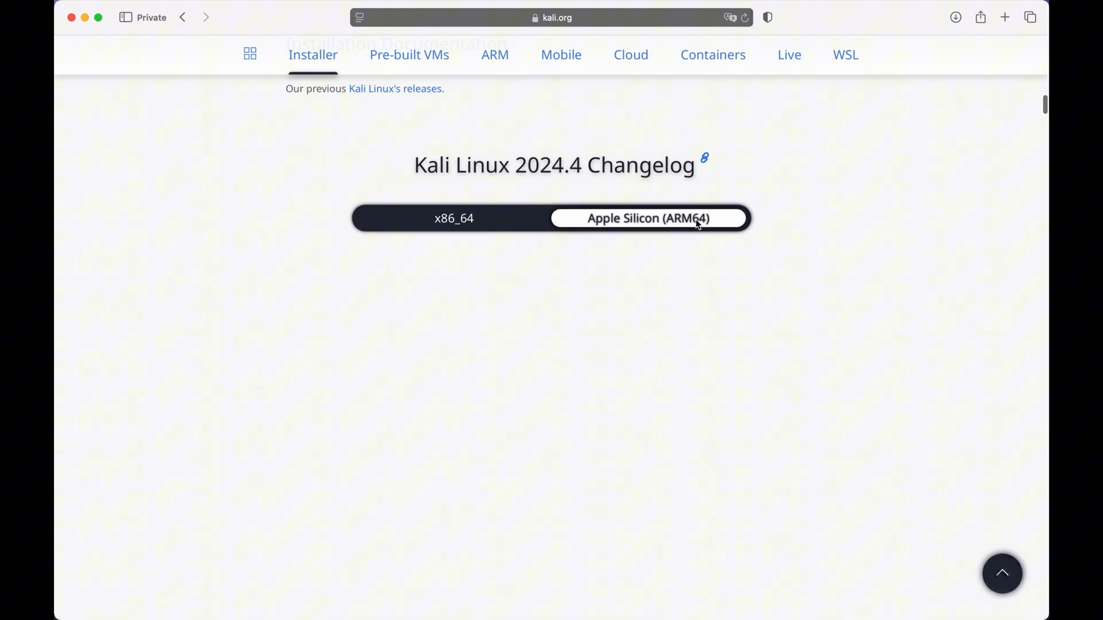
left_click(650, 218)
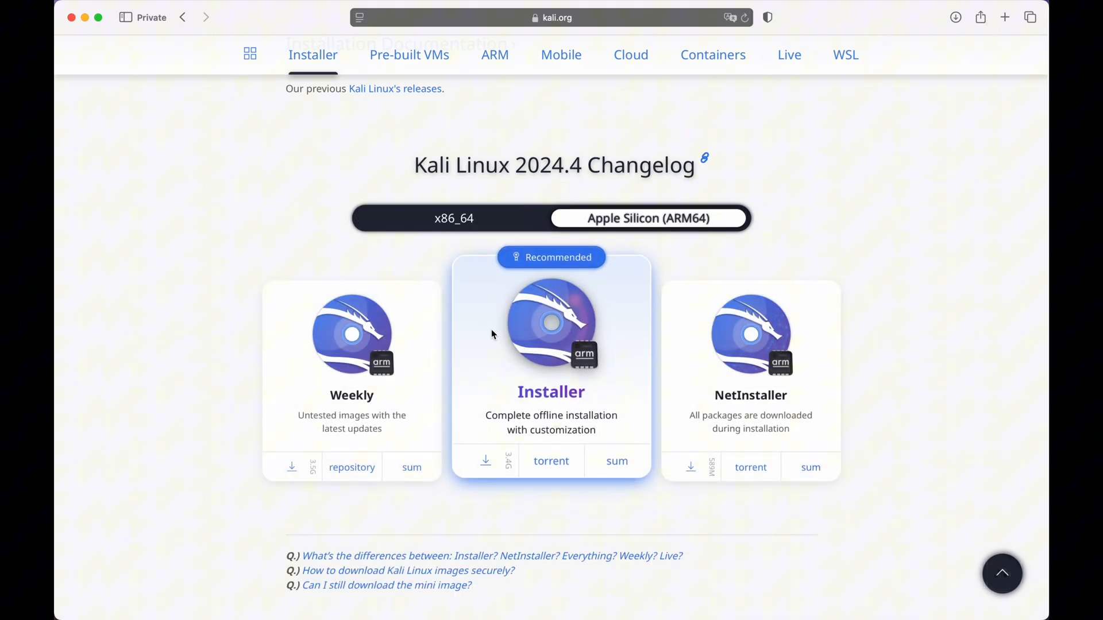
mouse_move(602, 329)
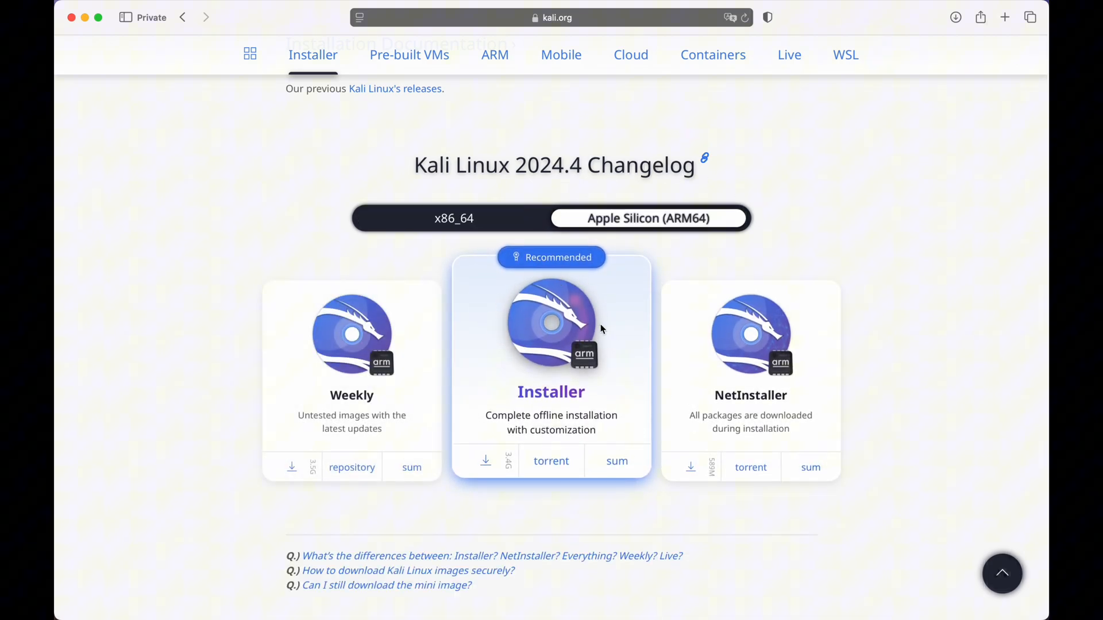
left_click(484, 461)
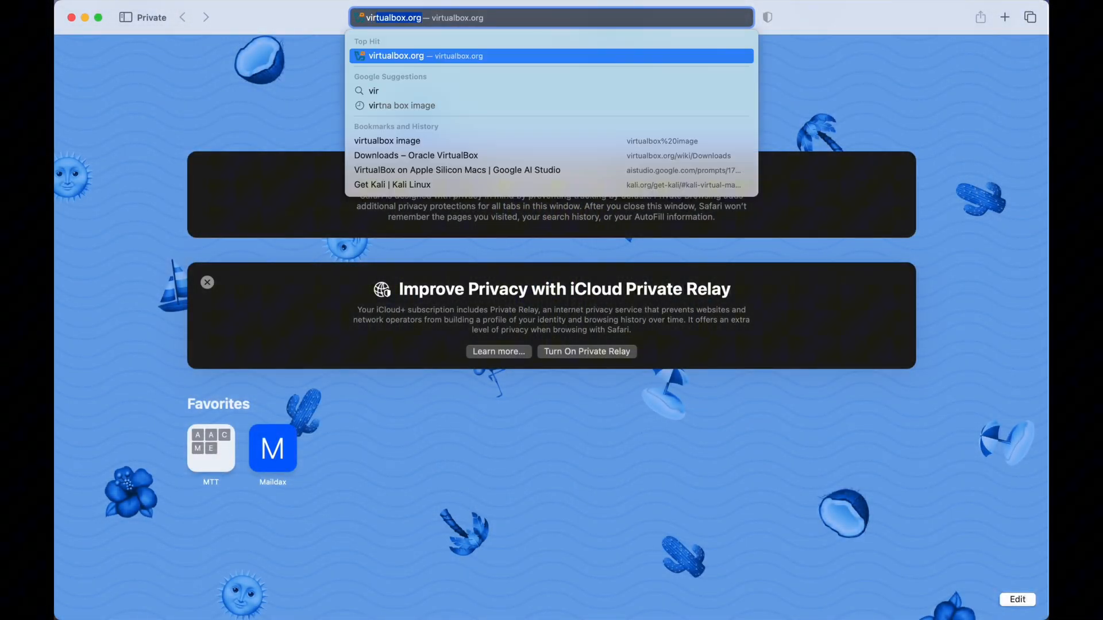
- Download the VirtualBox 7.1.6 macOS / Apple Silicon hosts package from virtualbox.org
type("virtualbox.org/")
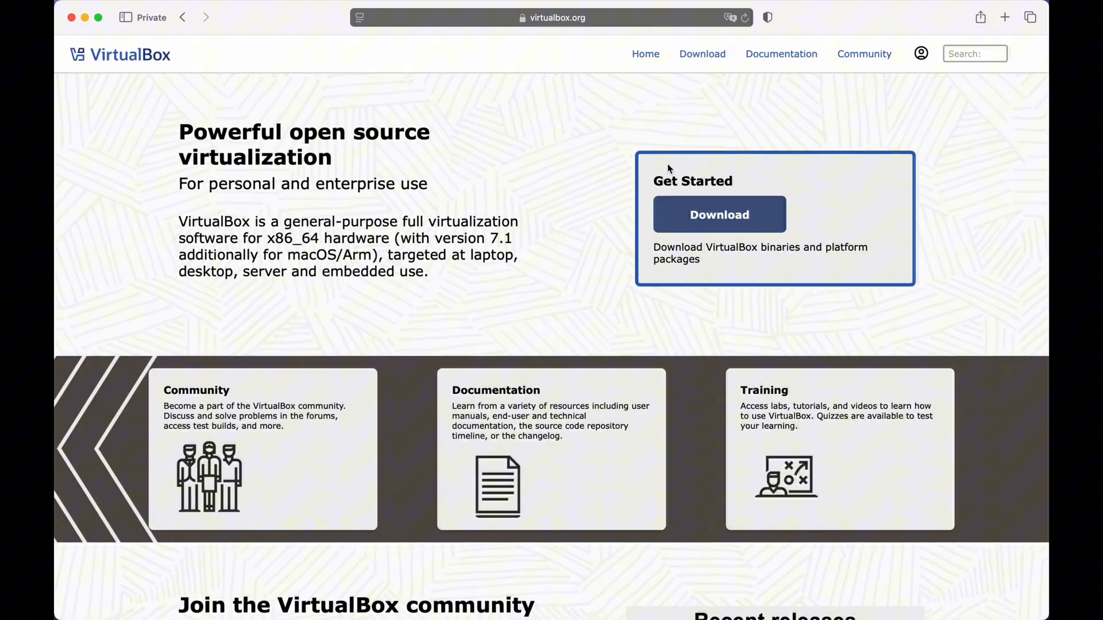
left_click(719, 214)
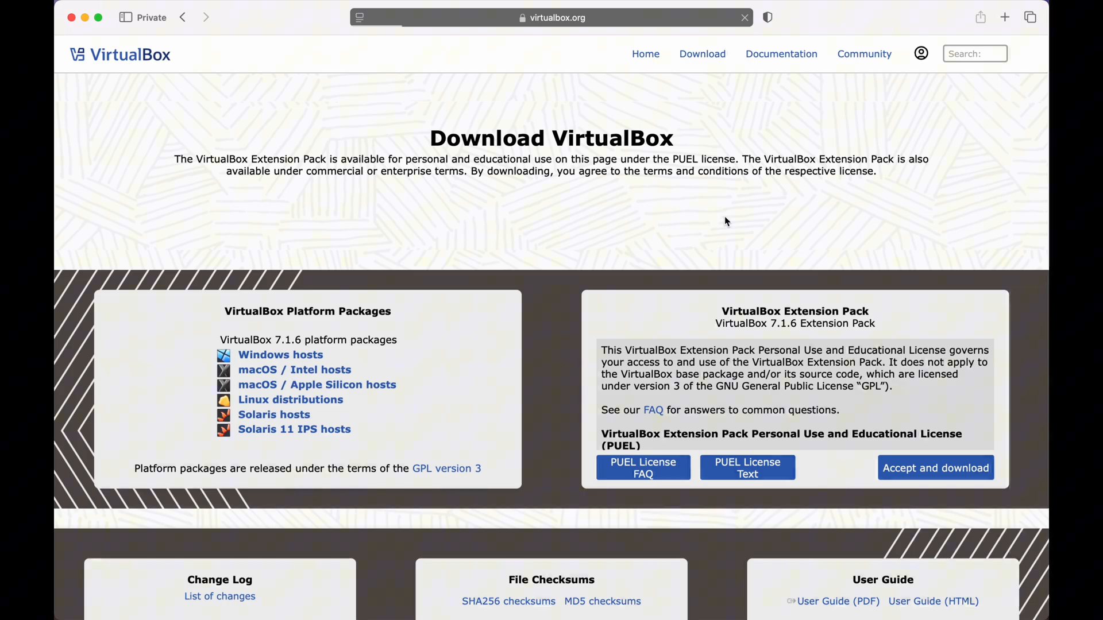
scroll("down", 3)
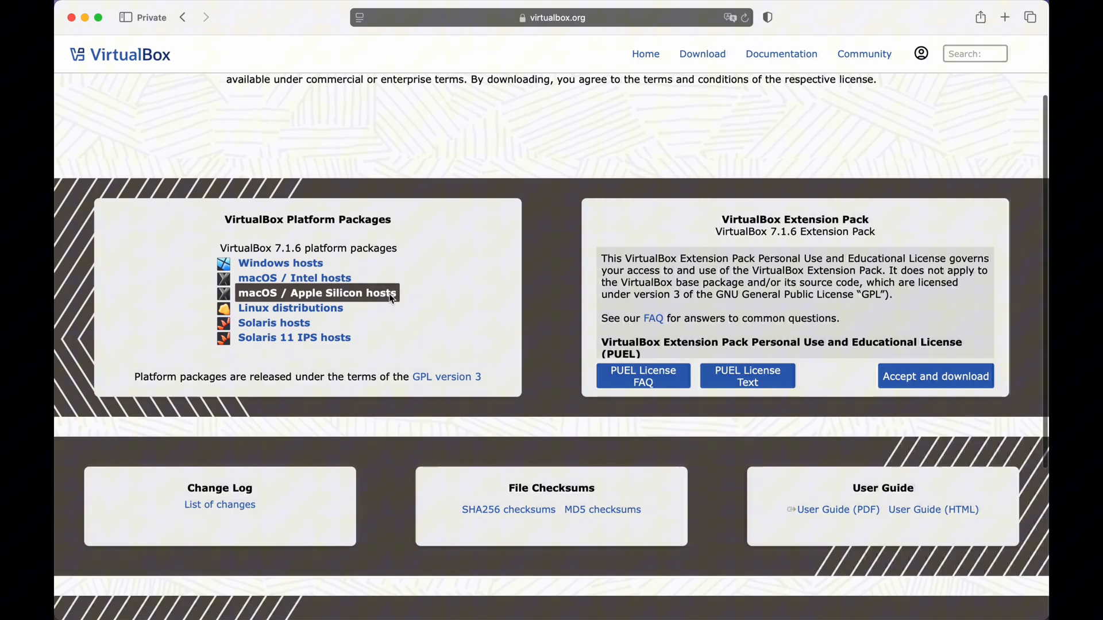
left_click(317, 292)
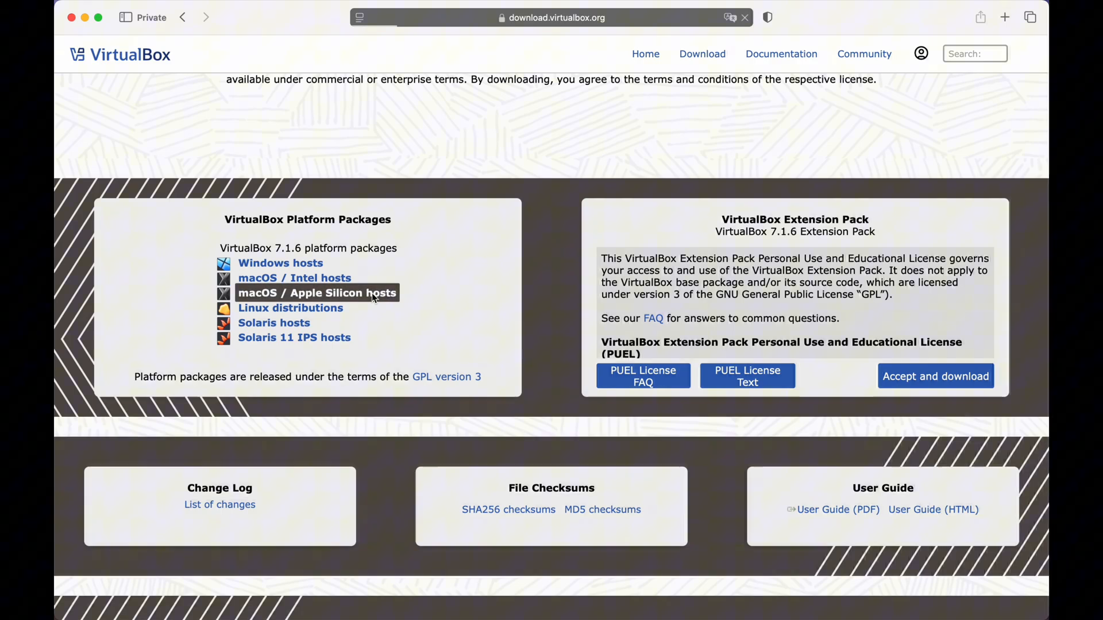
left_click(317, 293)
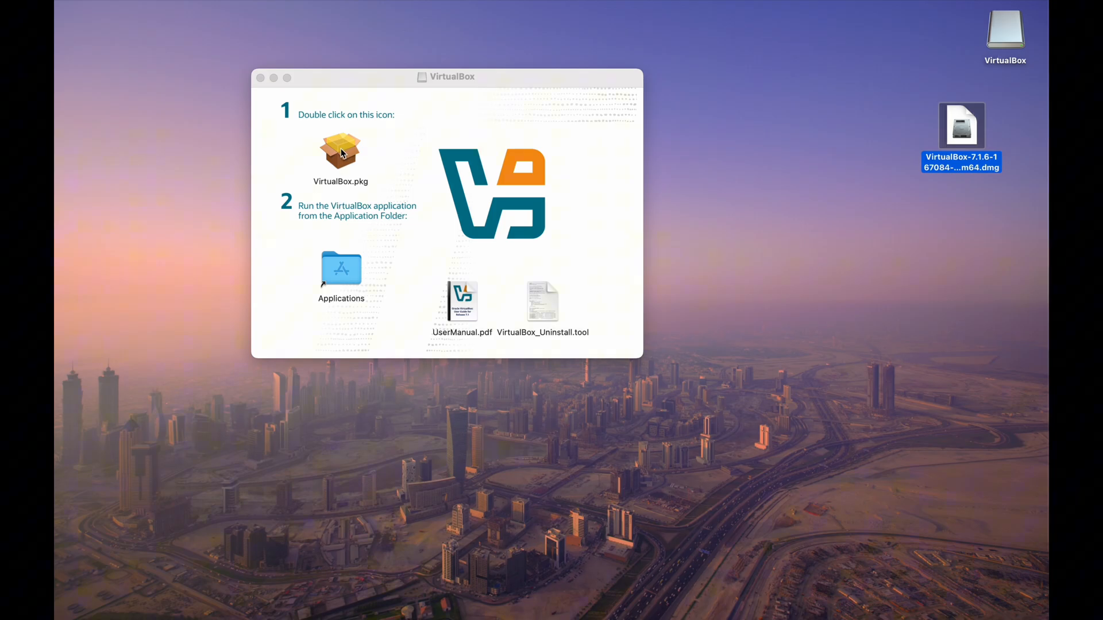
- Run VirtualBox.pkg and install VirtualBox 7.1.6, authorizing with the account password
left_click(341, 153)
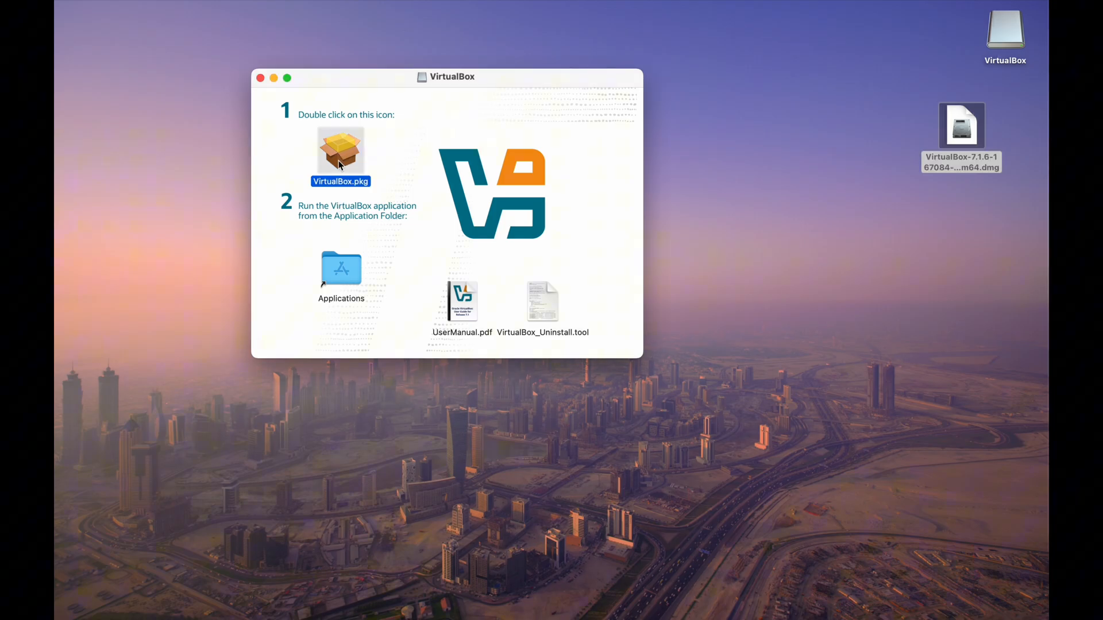
double_click(340, 153)
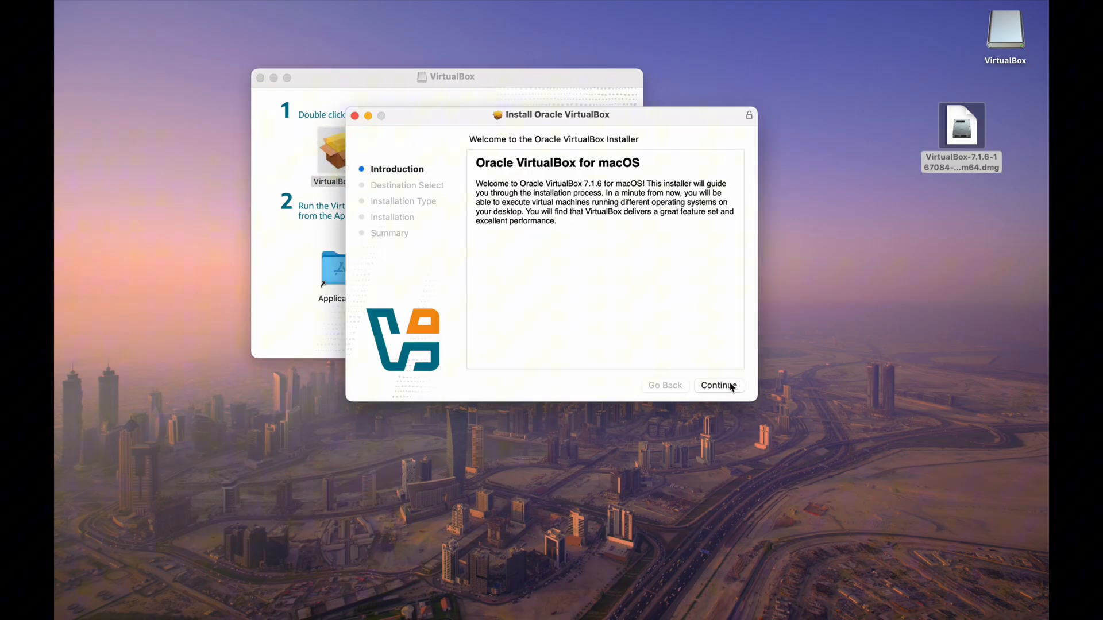
left_click(719, 386)
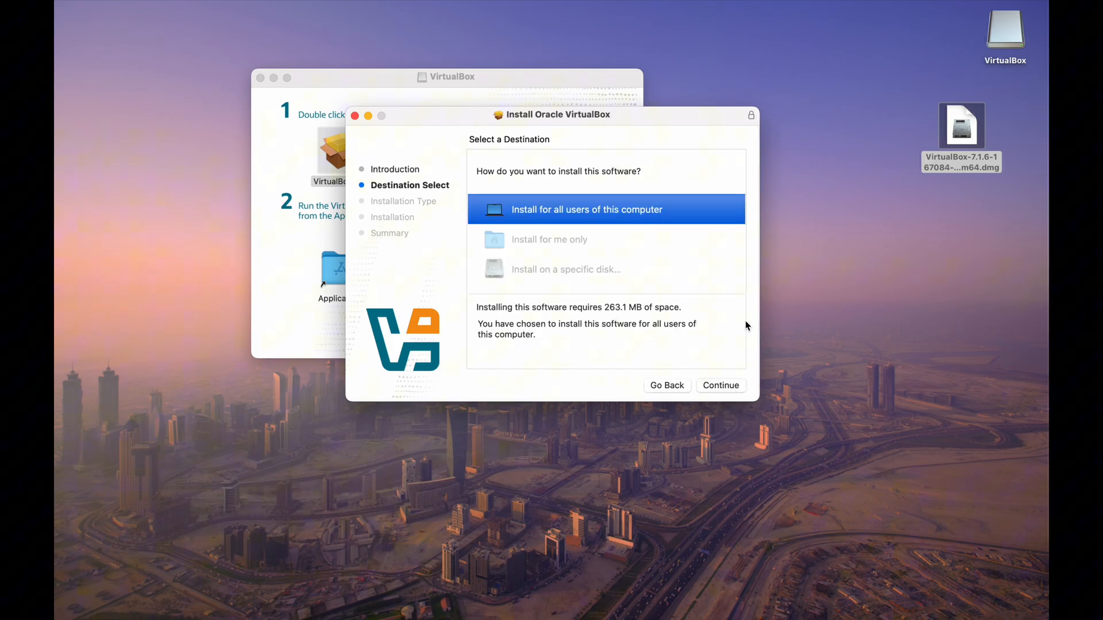
left_click(721, 386)
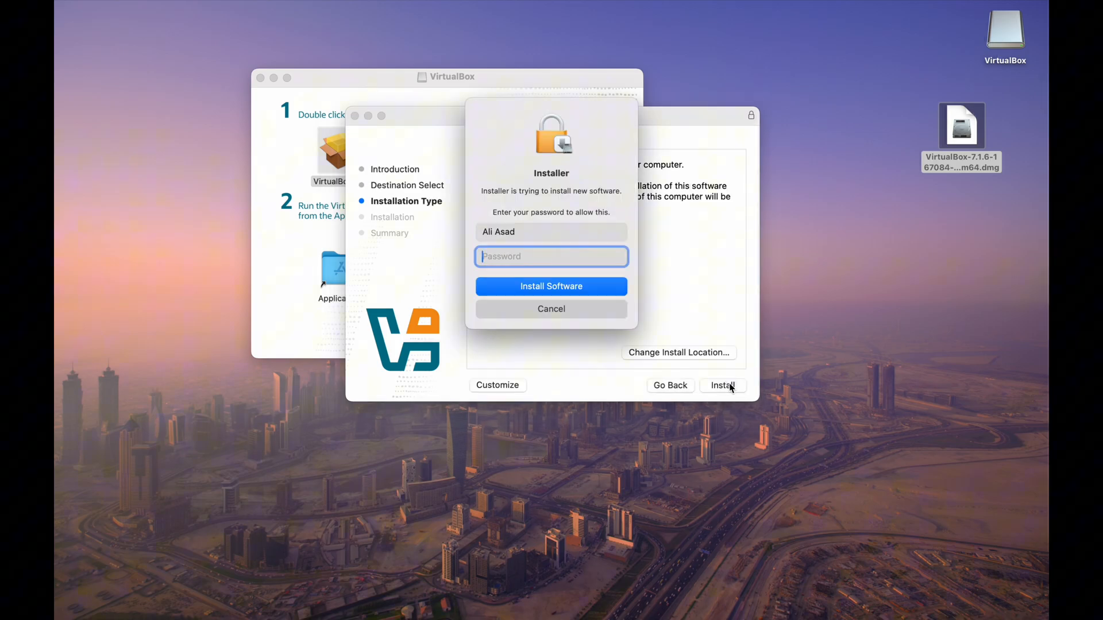
type("•")
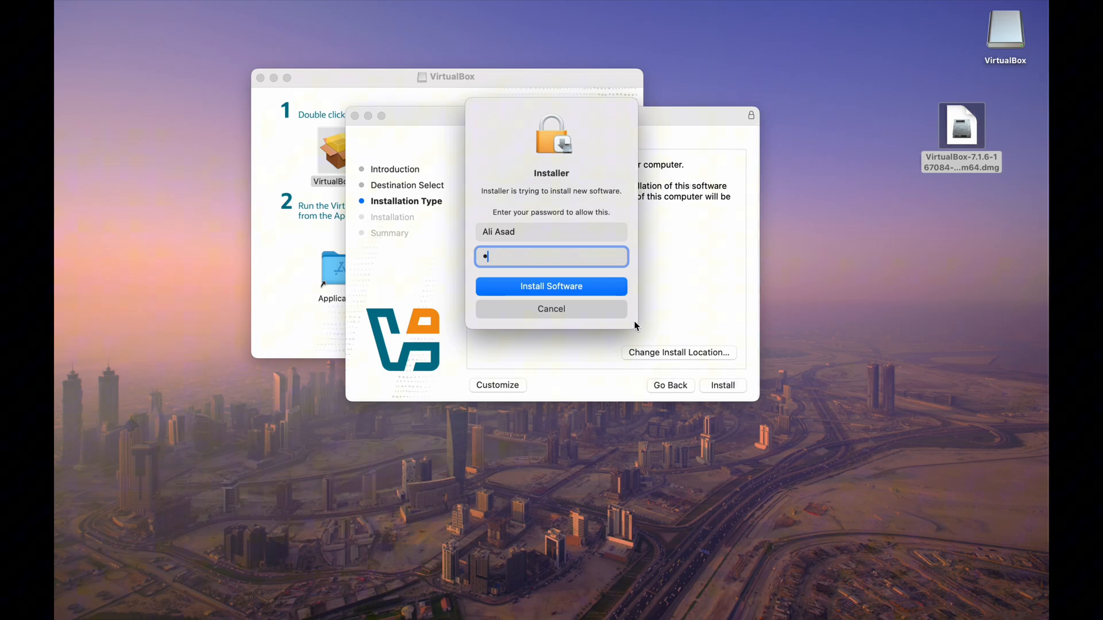
type("•••")
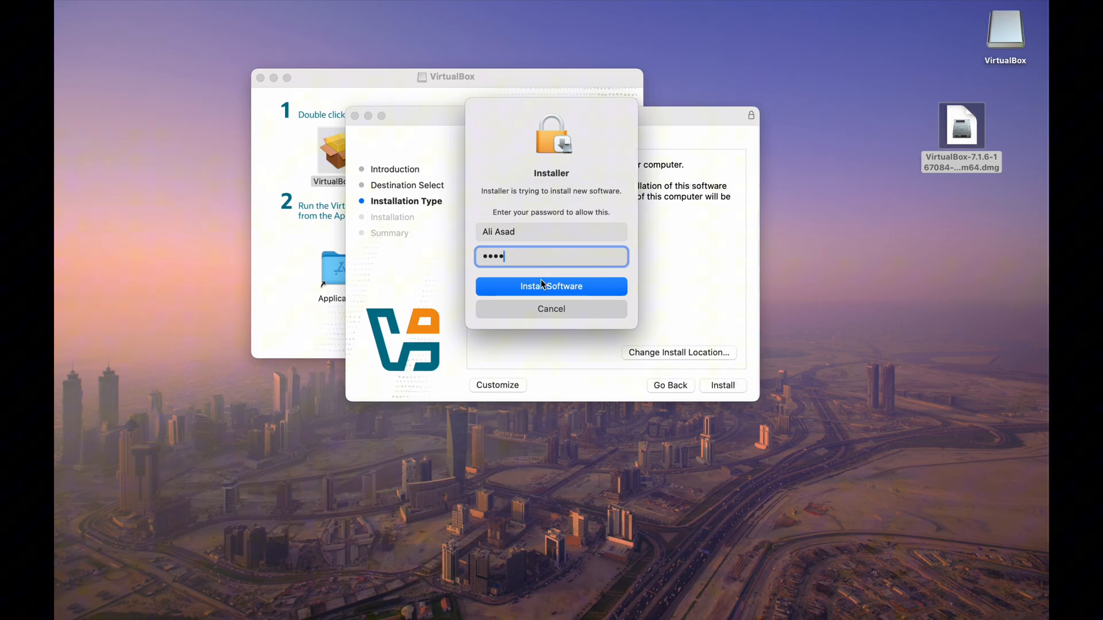
left_click(551, 286)
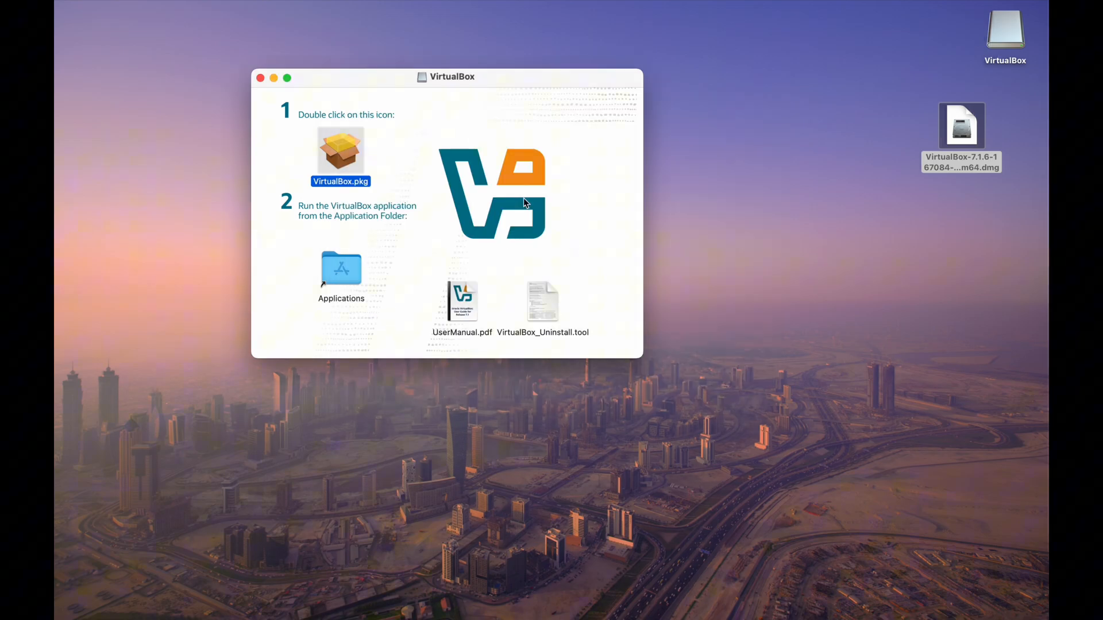
left_click(229, 583)
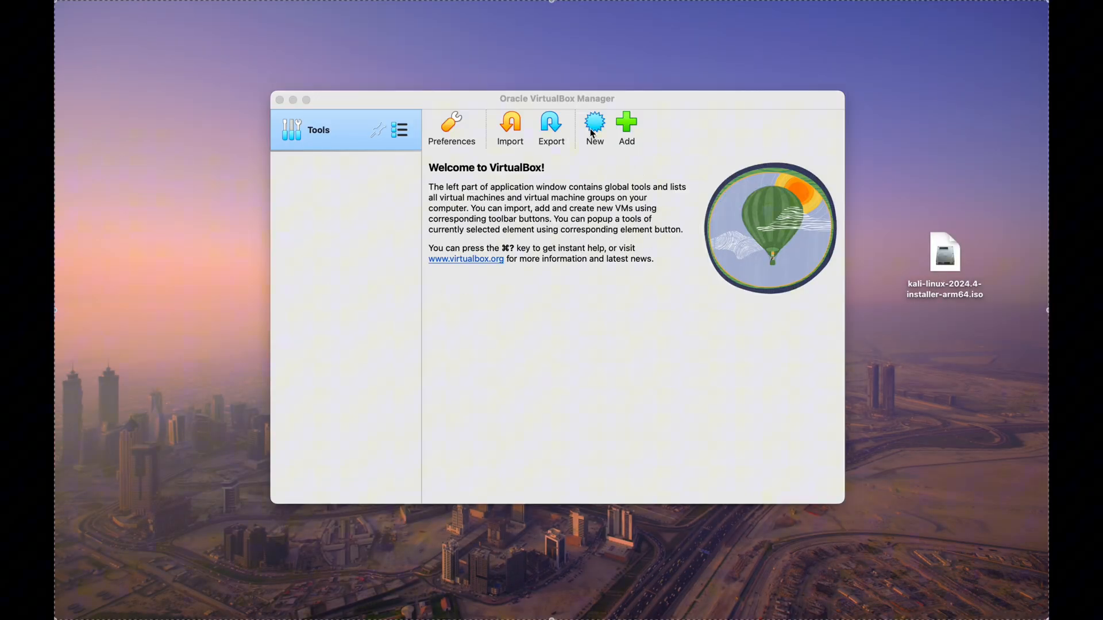
- Create VM 'Kali Linux ARM64' using kali-linux-2024.4-installer-arm64.iso as its boot image
left_click(594, 123)
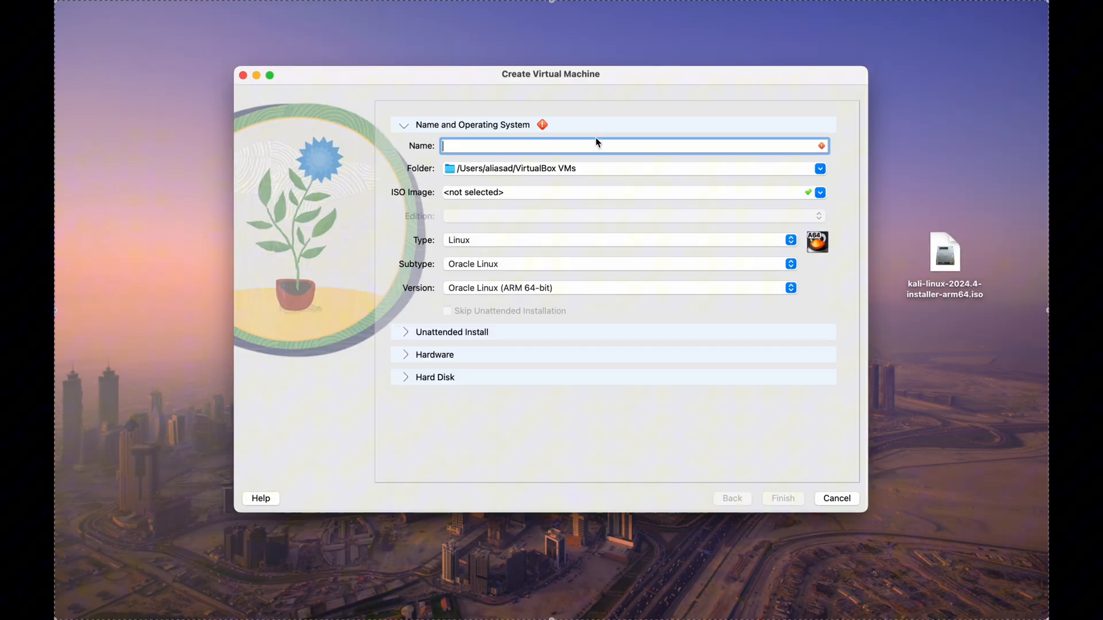
type("Kali Linux ARM64")
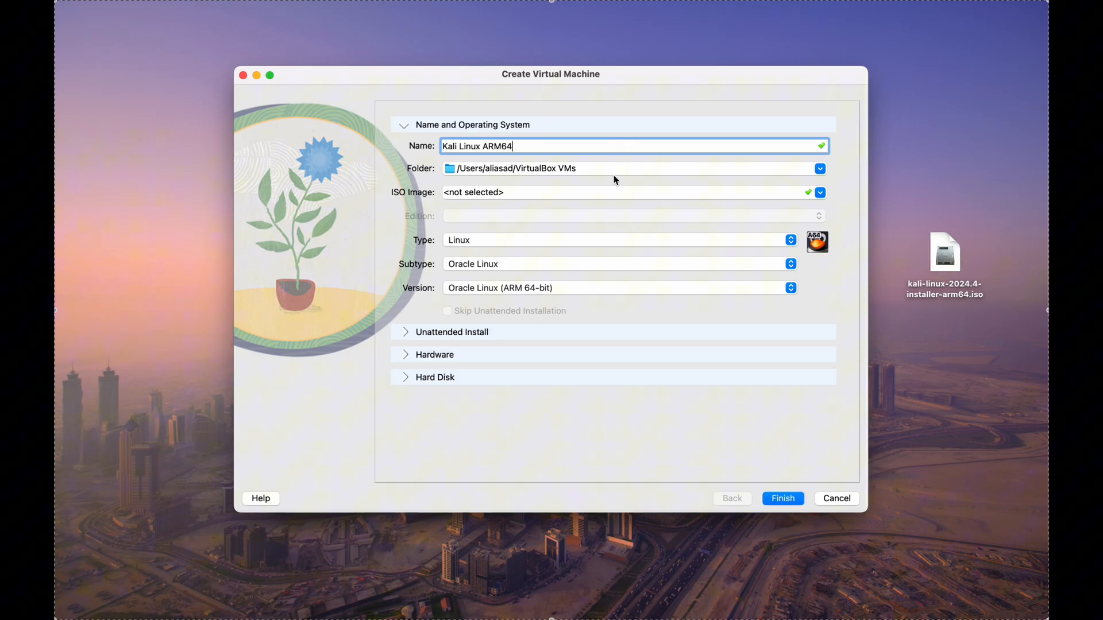
left_click(819, 192)
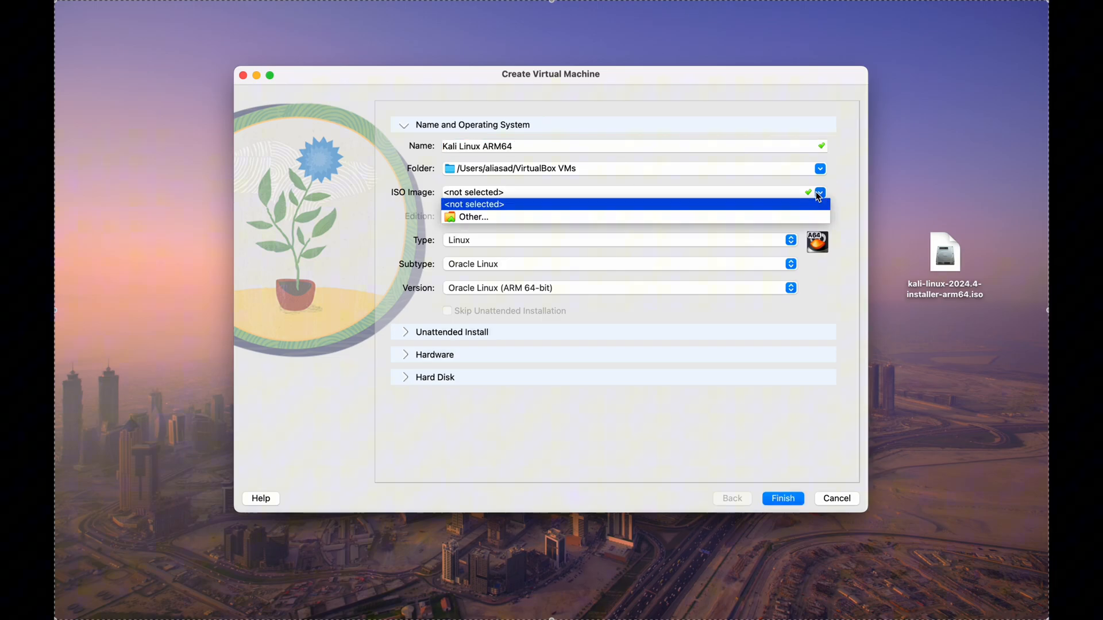
left_click(472, 217)
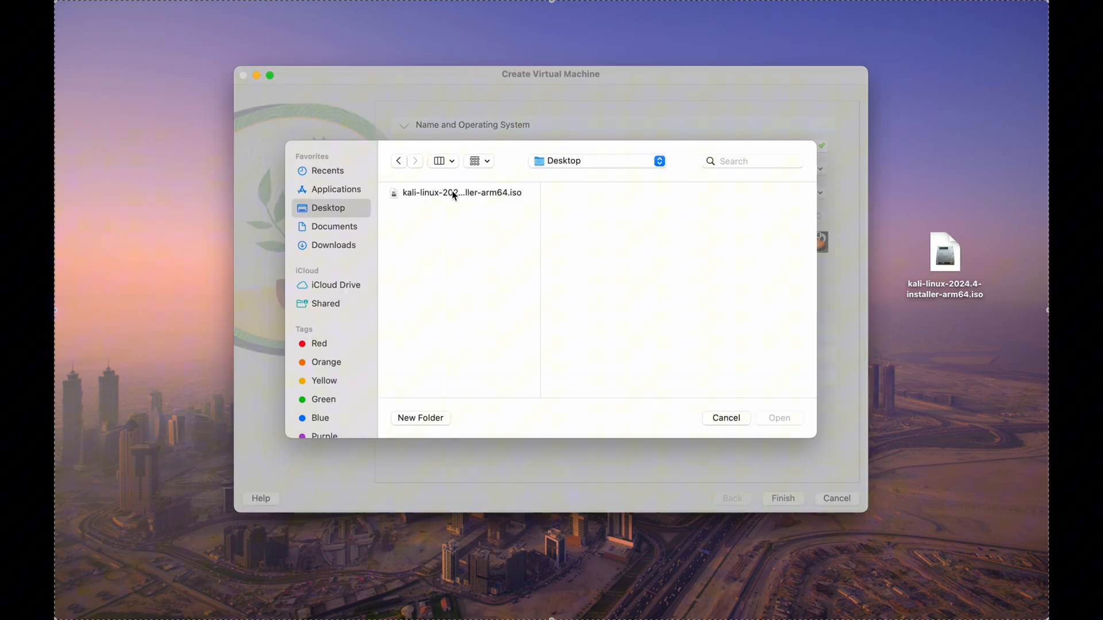
left_click(460, 192)
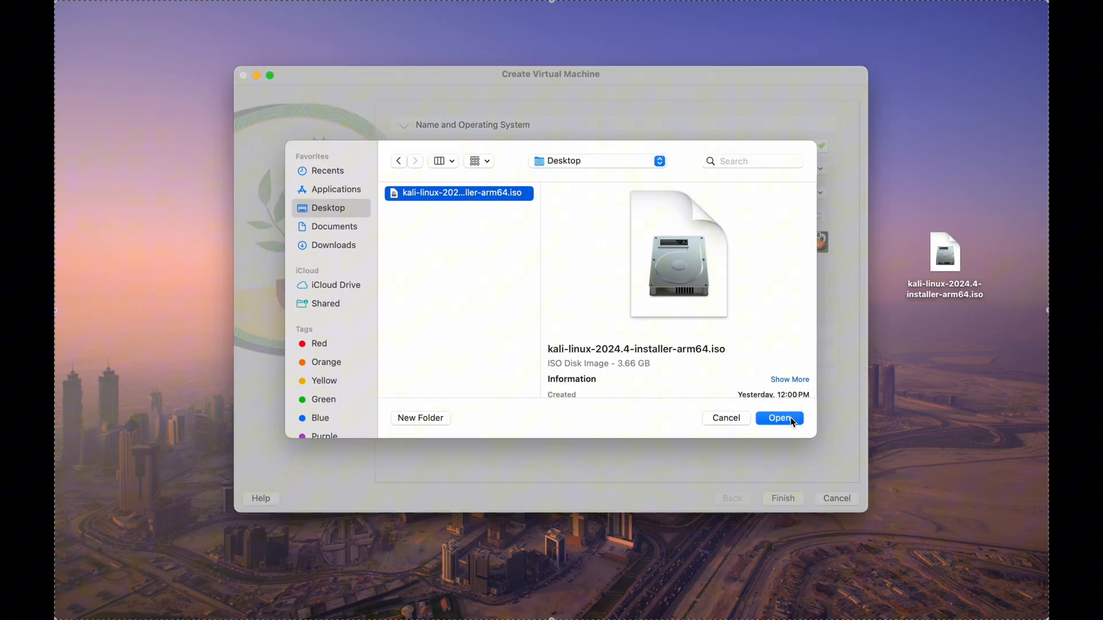
left_click(779, 418)
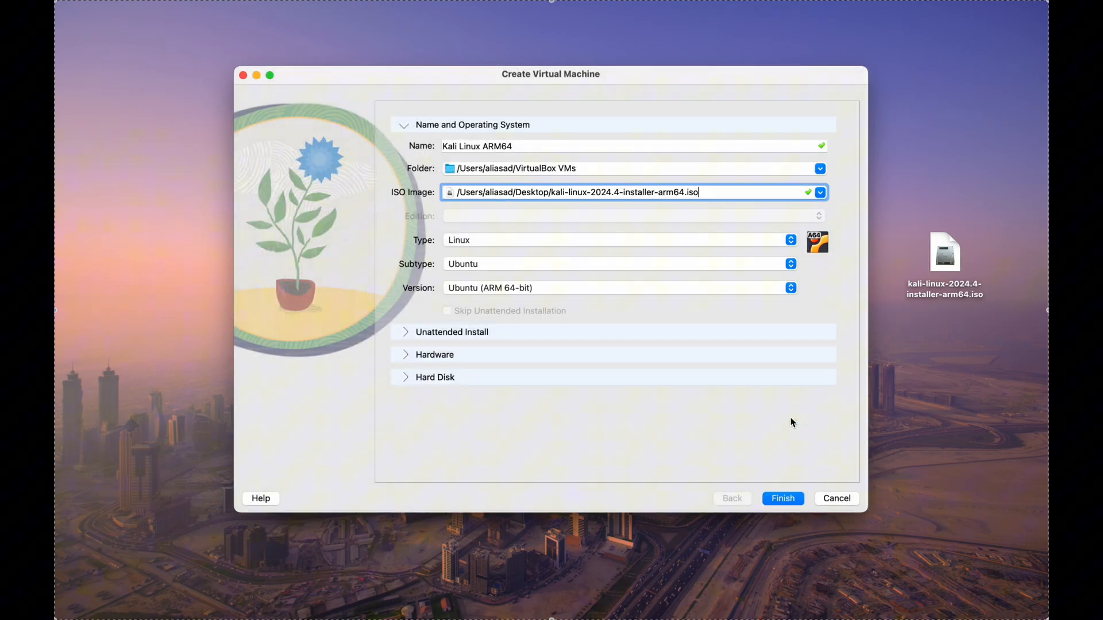
mouse_move(628, 441)
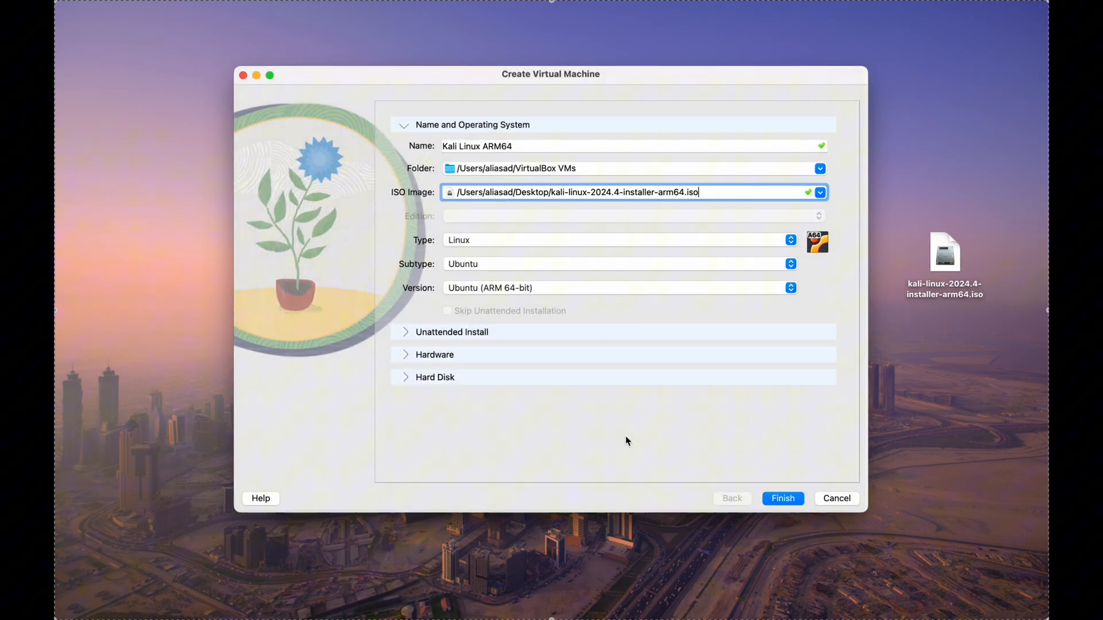
mouse_move(774, 490)
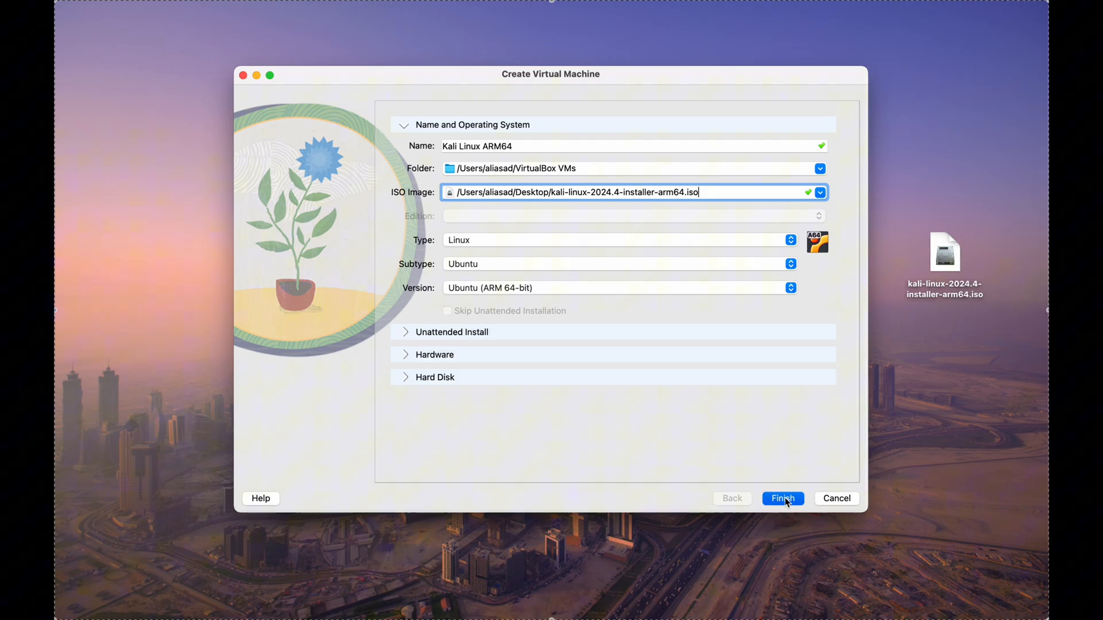
left_click(783, 498)
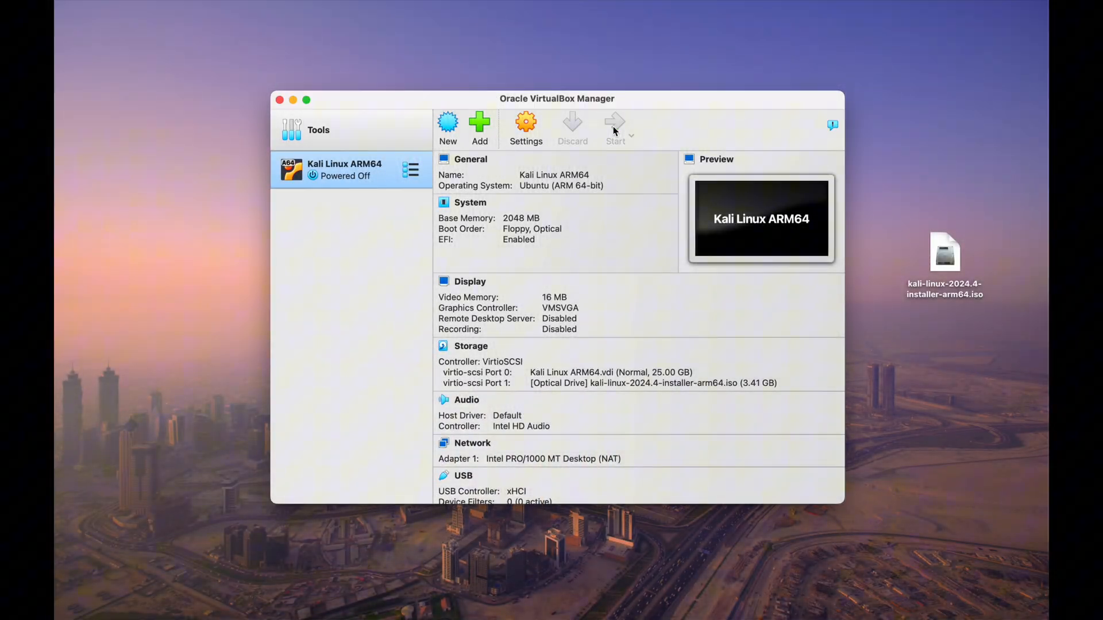
- Start the Kali Linux ARM64 VM and enlarge its window from the View menu
left_click(615, 122)
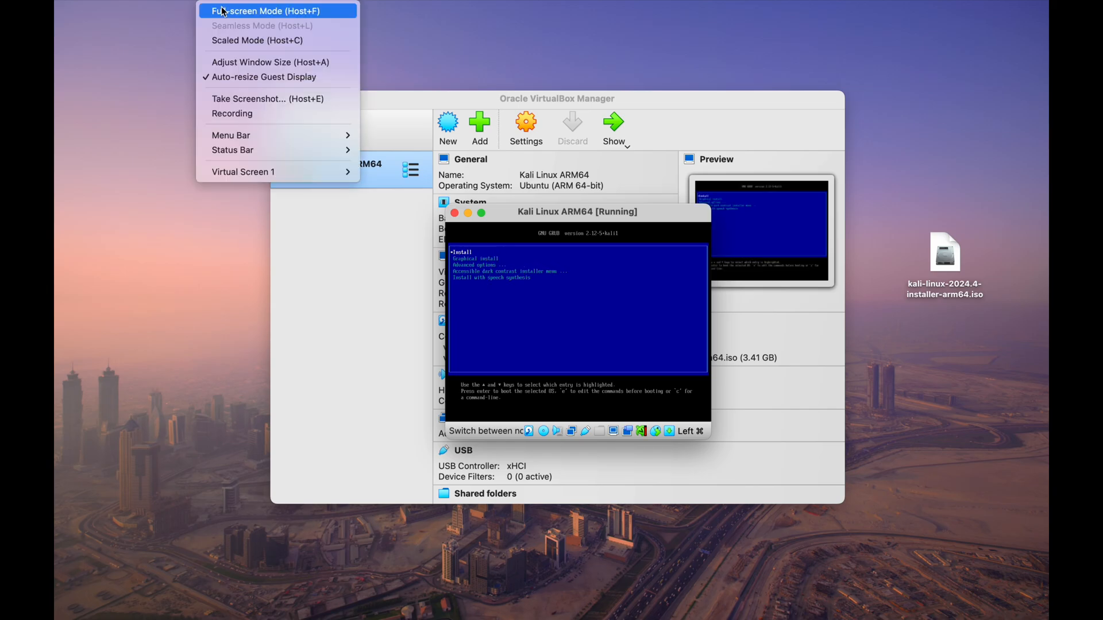
mouse_move(231, 118)
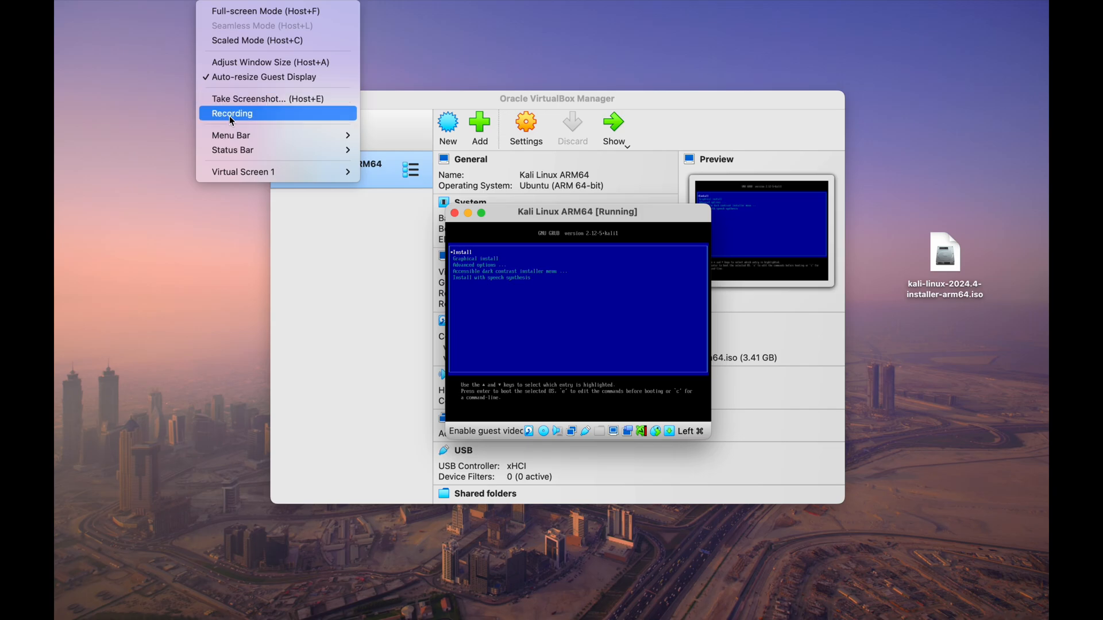
mouse_move(229, 40)
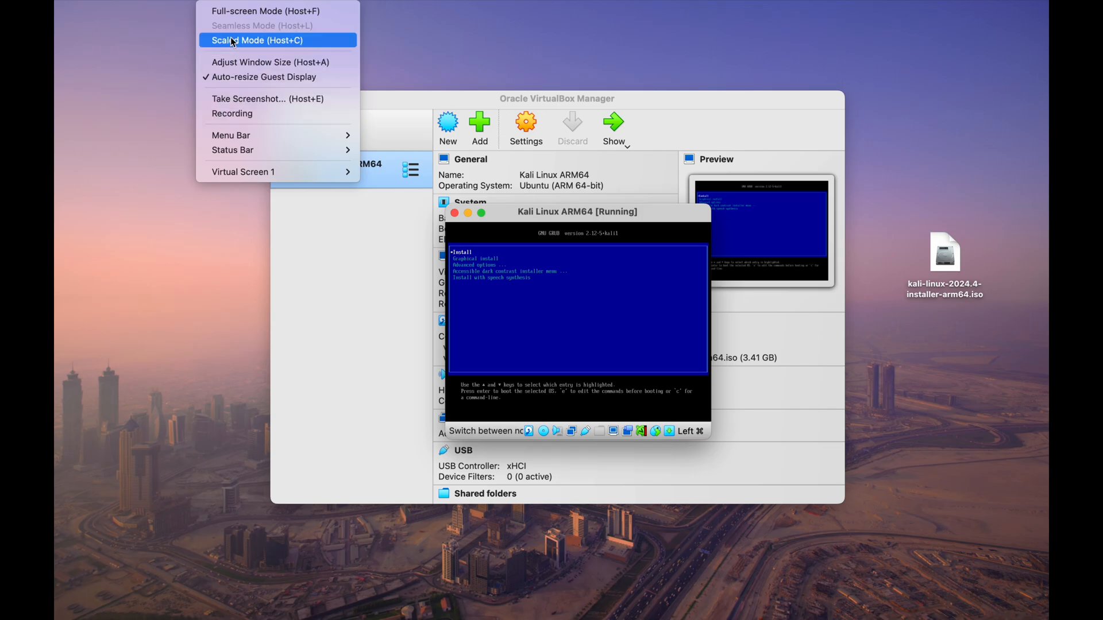
left_click(275, 40)
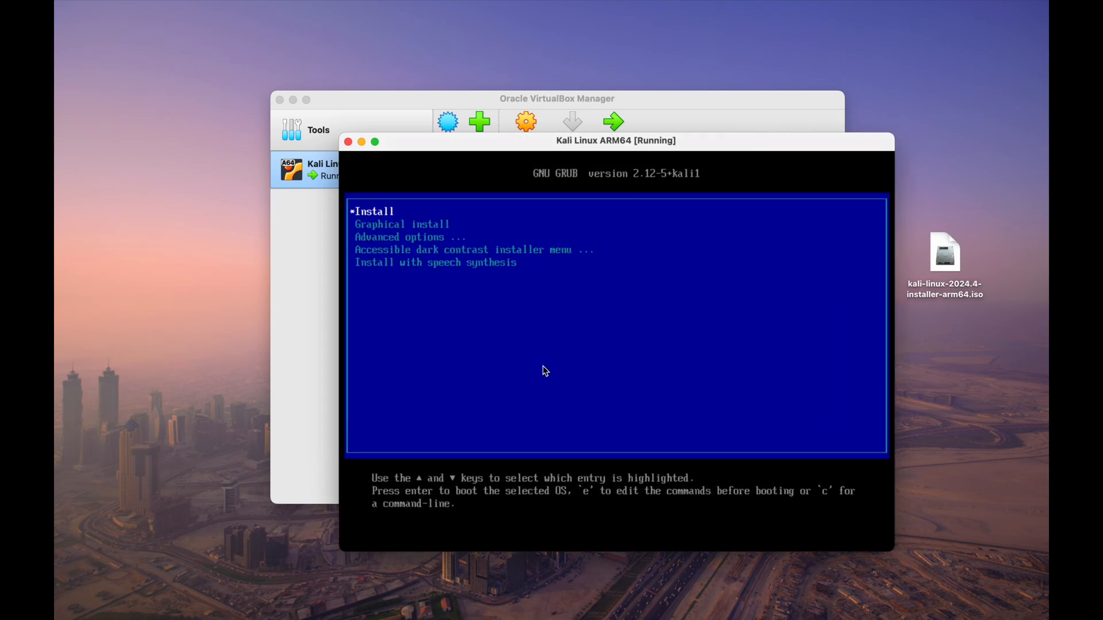
- Choose Graphical install from the Kali GRUB boot menu
key("Down")
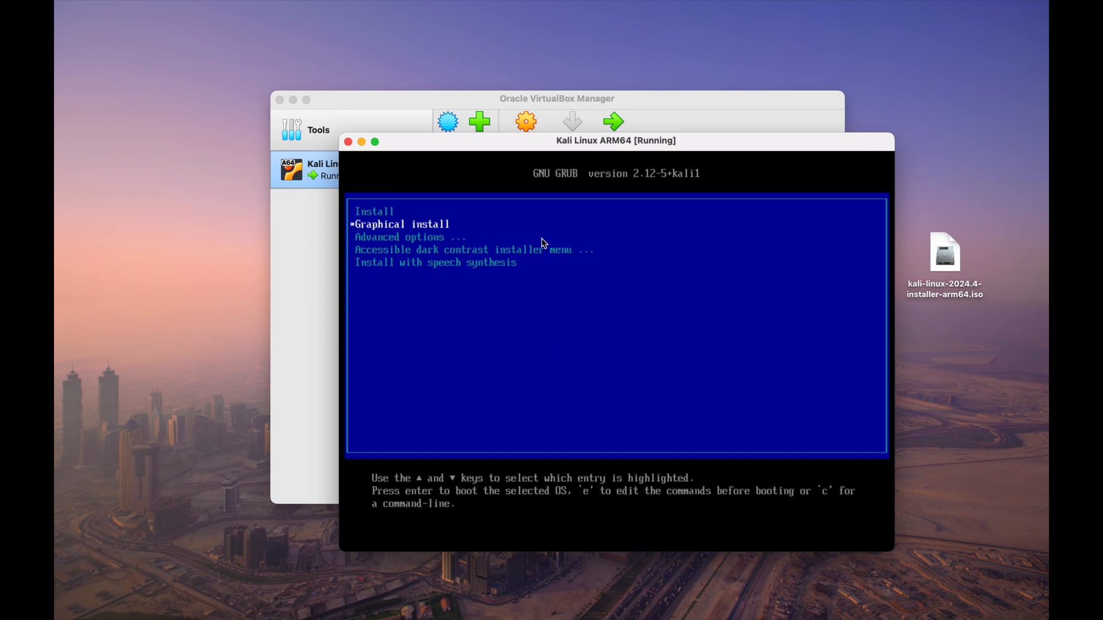
mouse_move(563, 245)
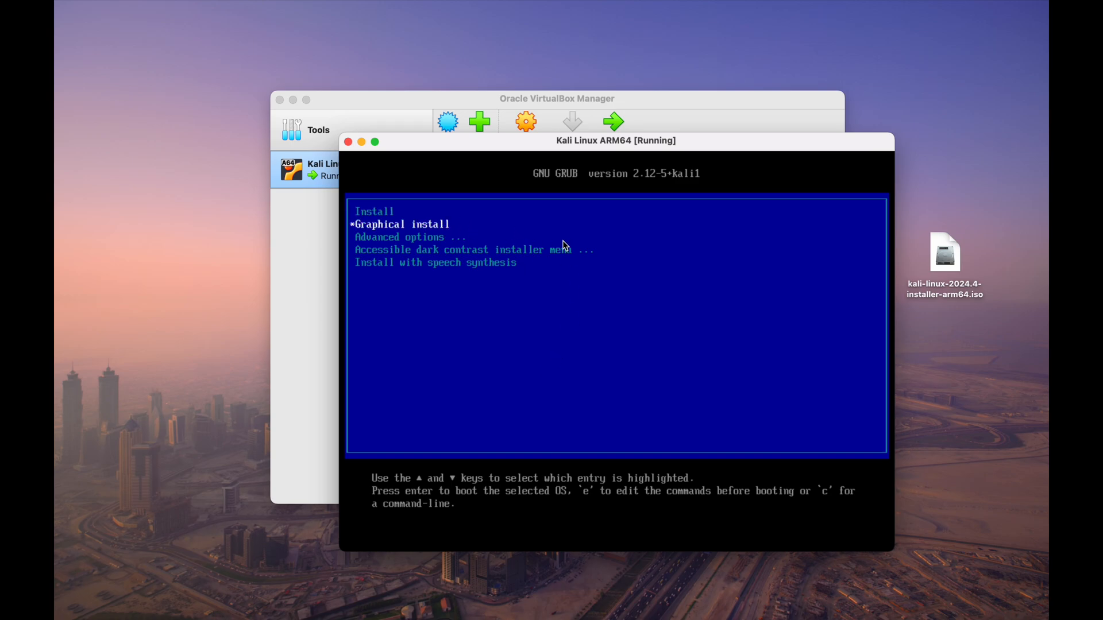
key("Return")
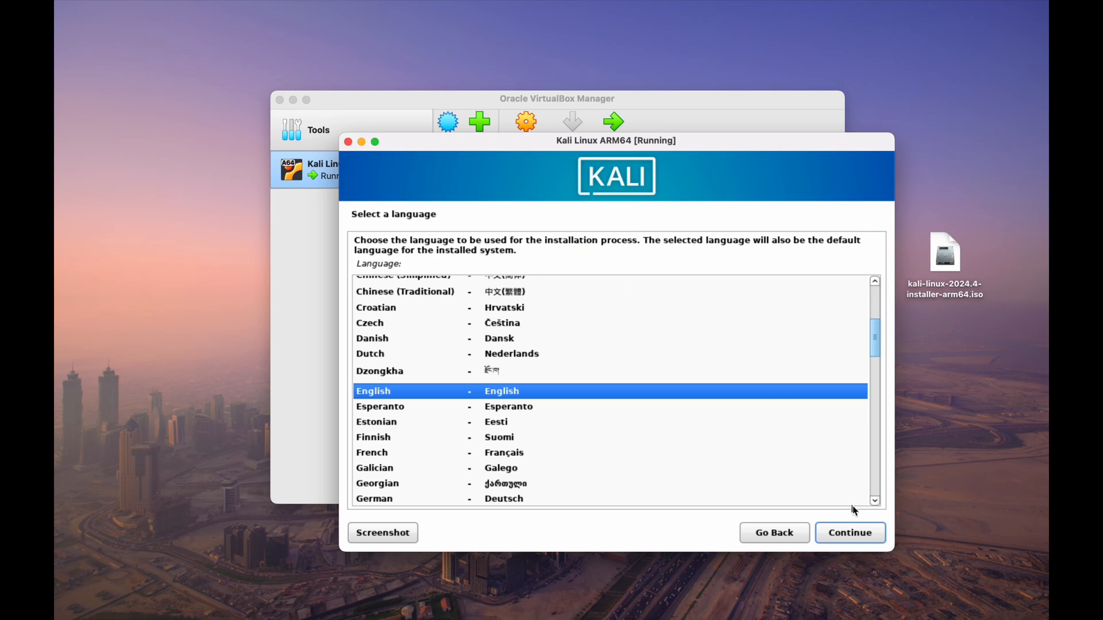
- Continue with English as installer language and United States as location
left_click(850, 532)
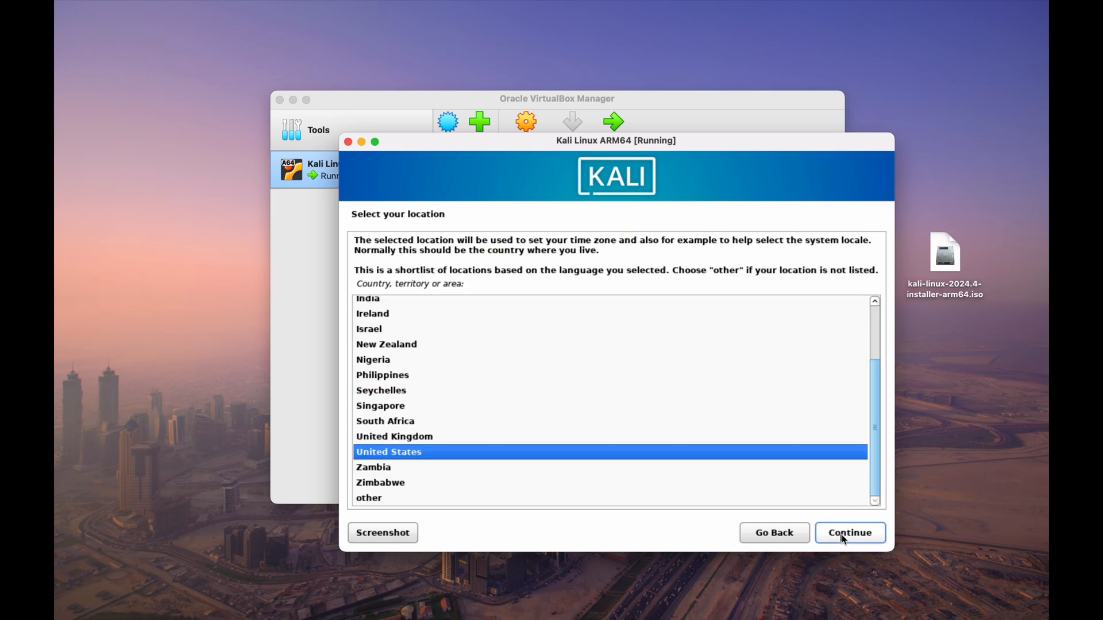
left_click(849, 533)
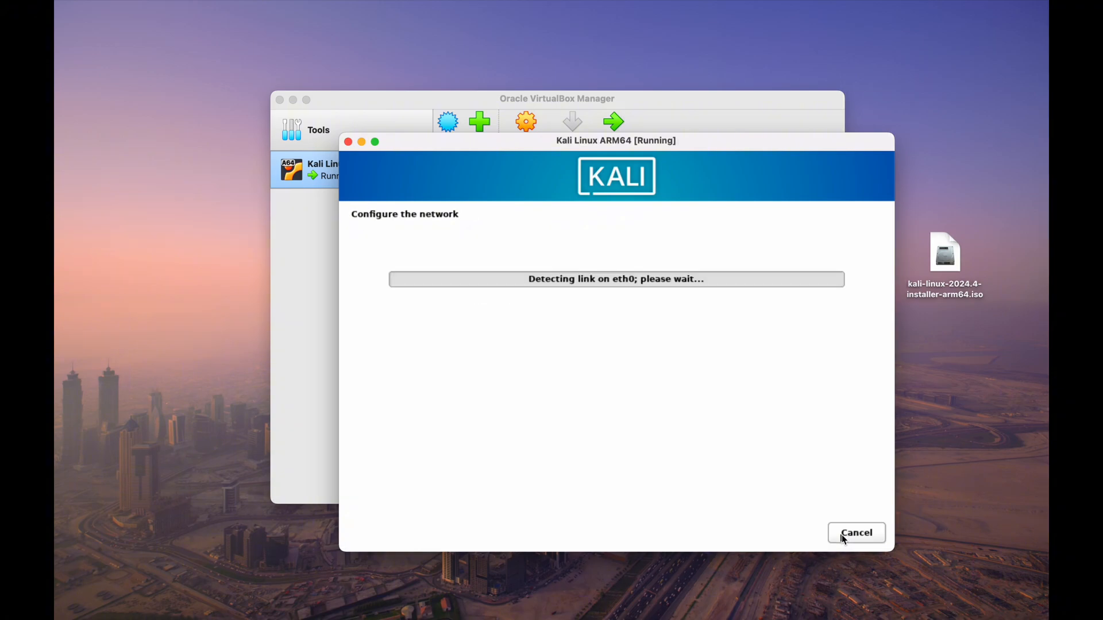
mouse_move(825, 457)
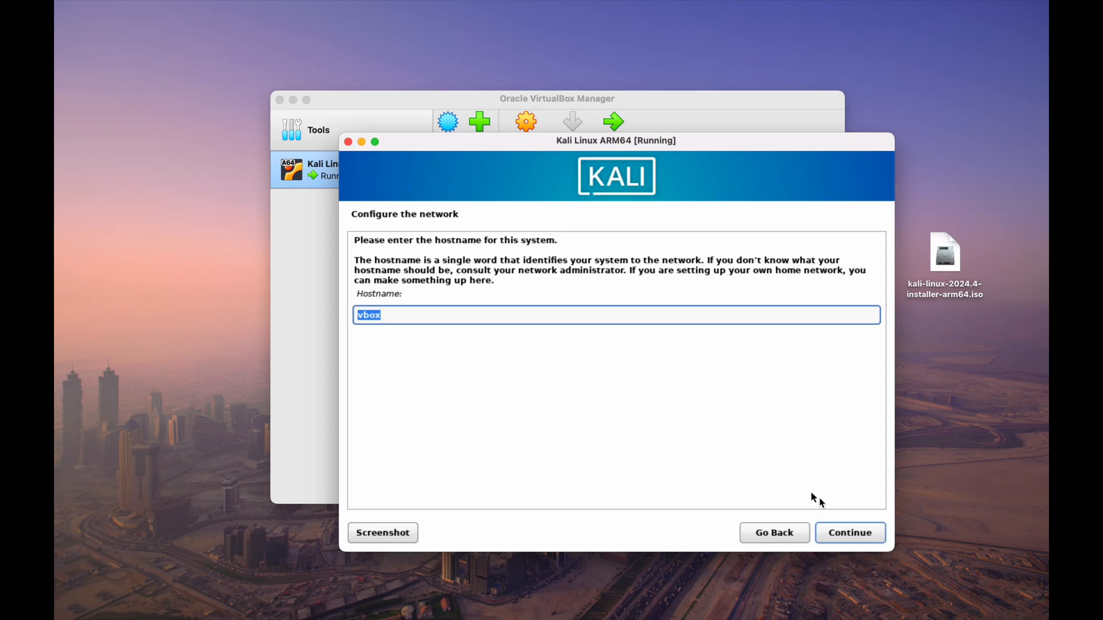
- Keep hostname vbox with no domain, and create user 'linuxgeeklab' with a password
left_click(850, 533)
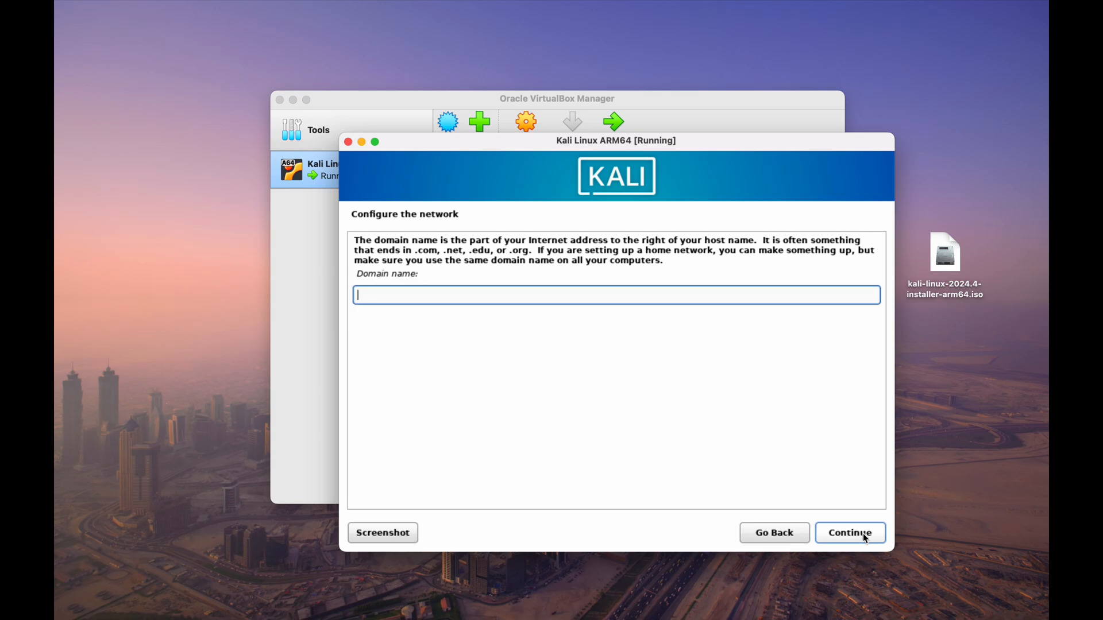
left_click(849, 532)
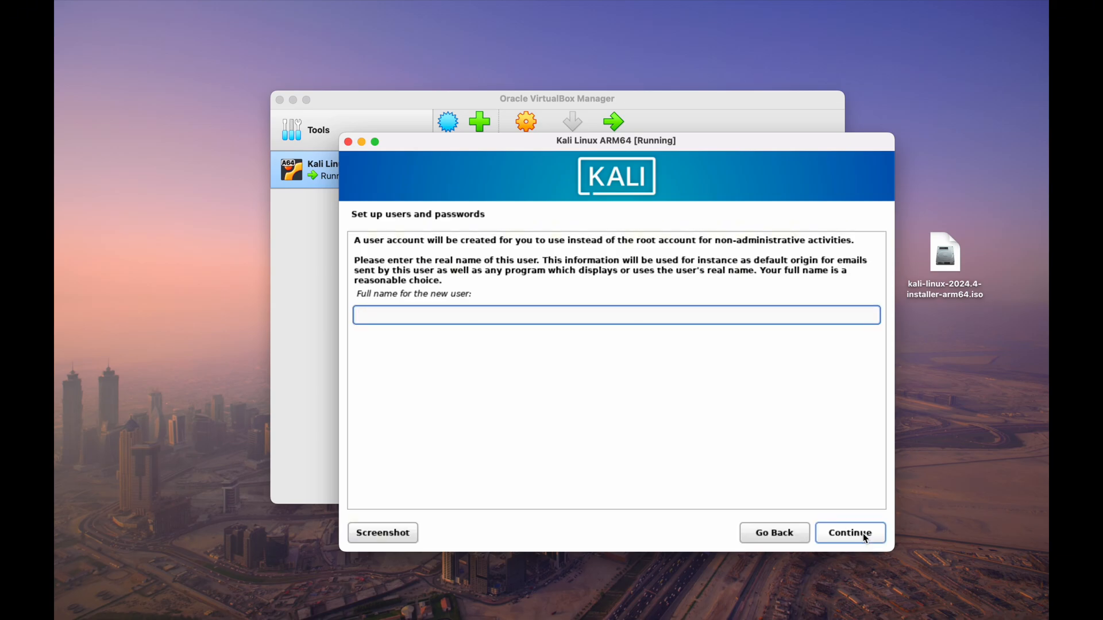
type("linuxg")
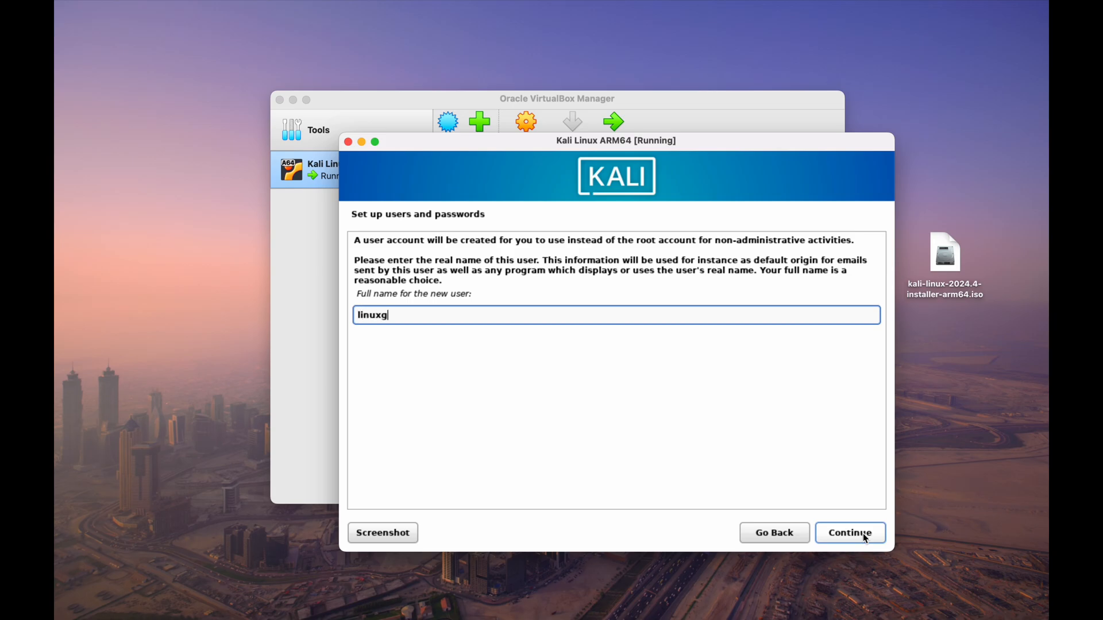
type("eeklab")
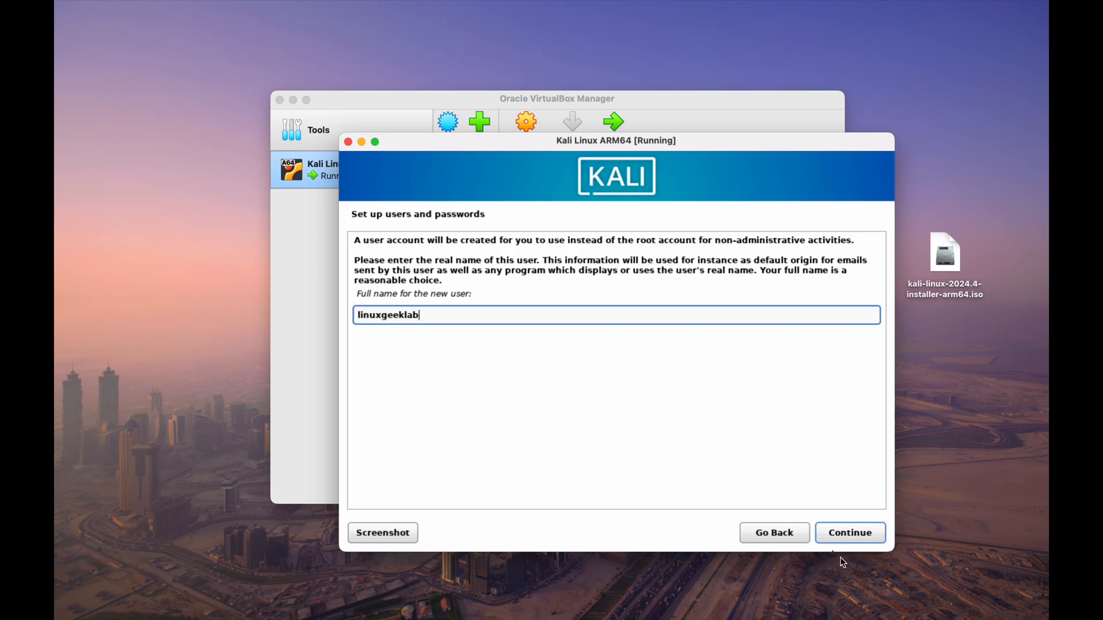
left_click(850, 533)
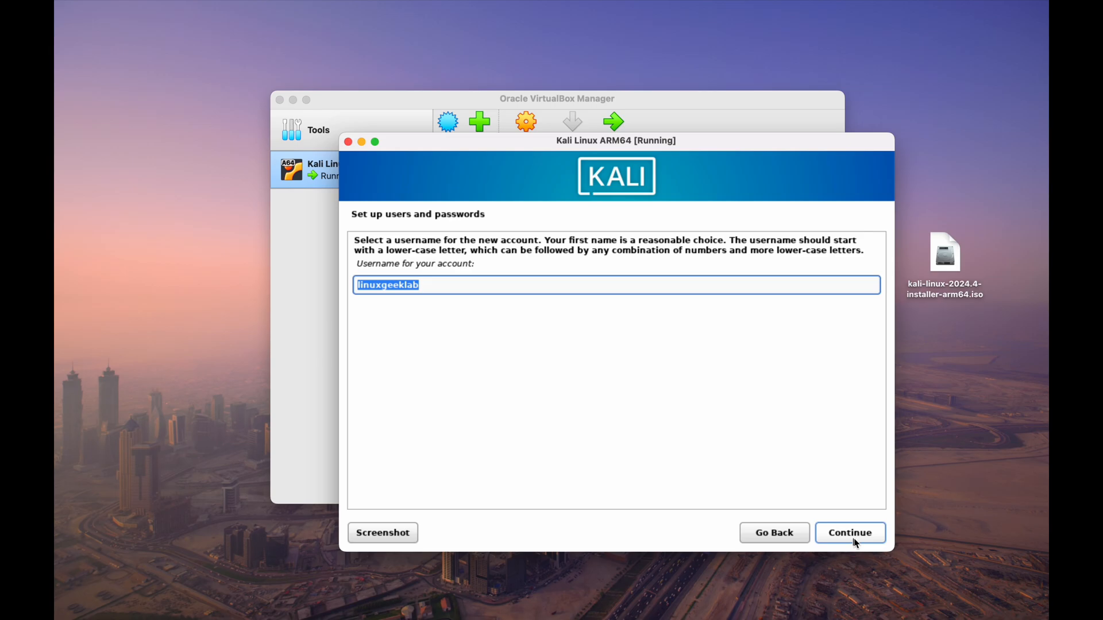
left_click(850, 532)
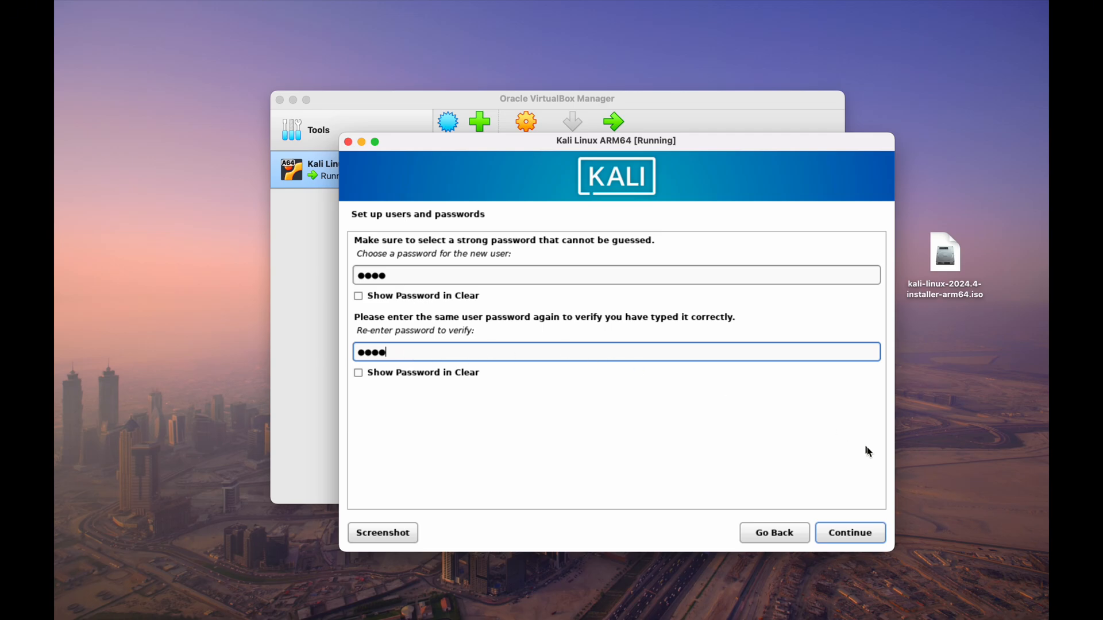
left_click(849, 532)
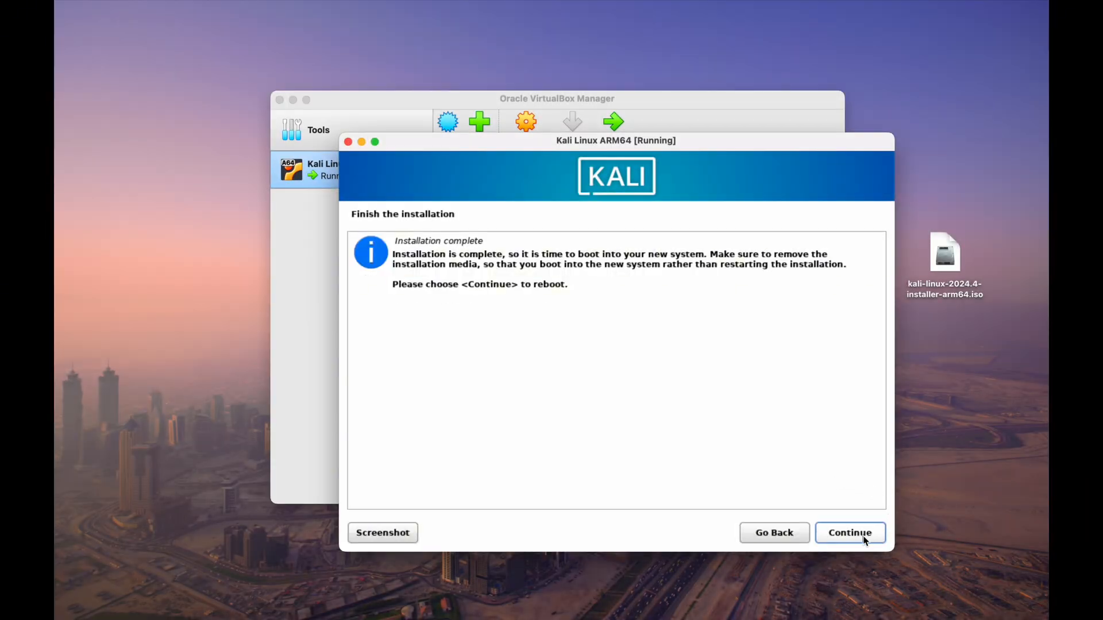
- Confirm the Installation complete screen to reboot into the installed Kali system
left_click(850, 532)
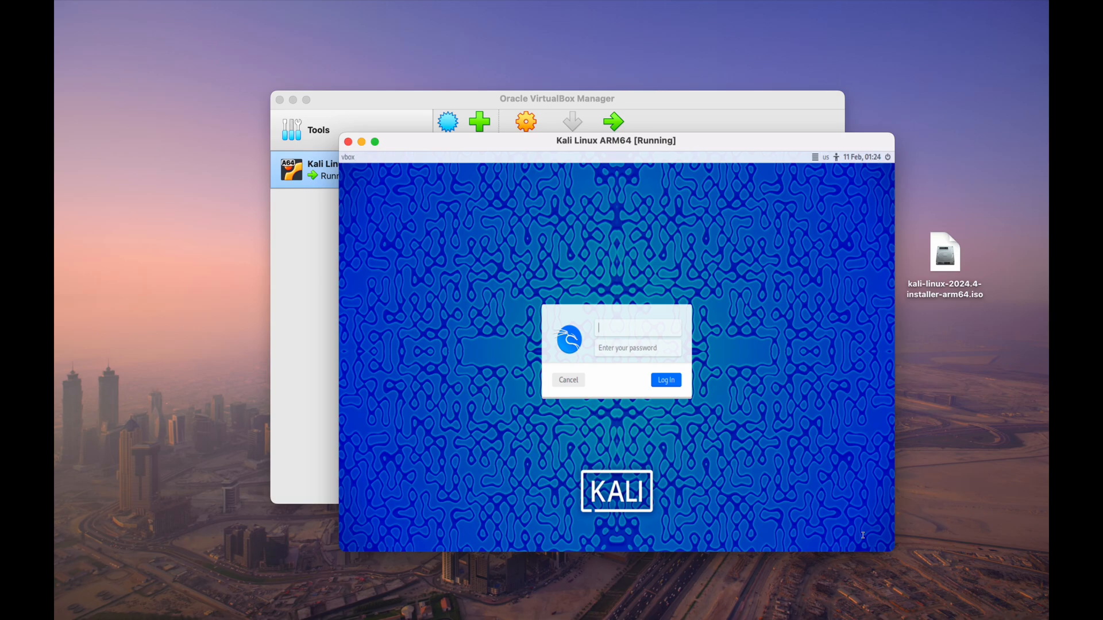
- Log in to Kali with the linuxgeek credentials and open the applications menu
type("linuxgeeklab")
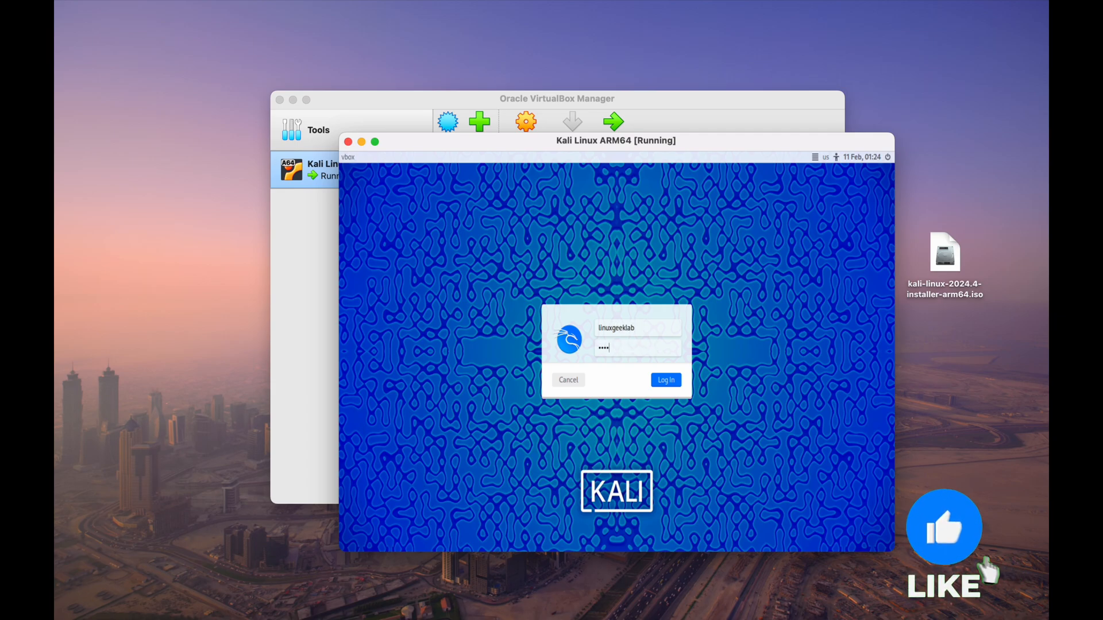
left_click(666, 380)
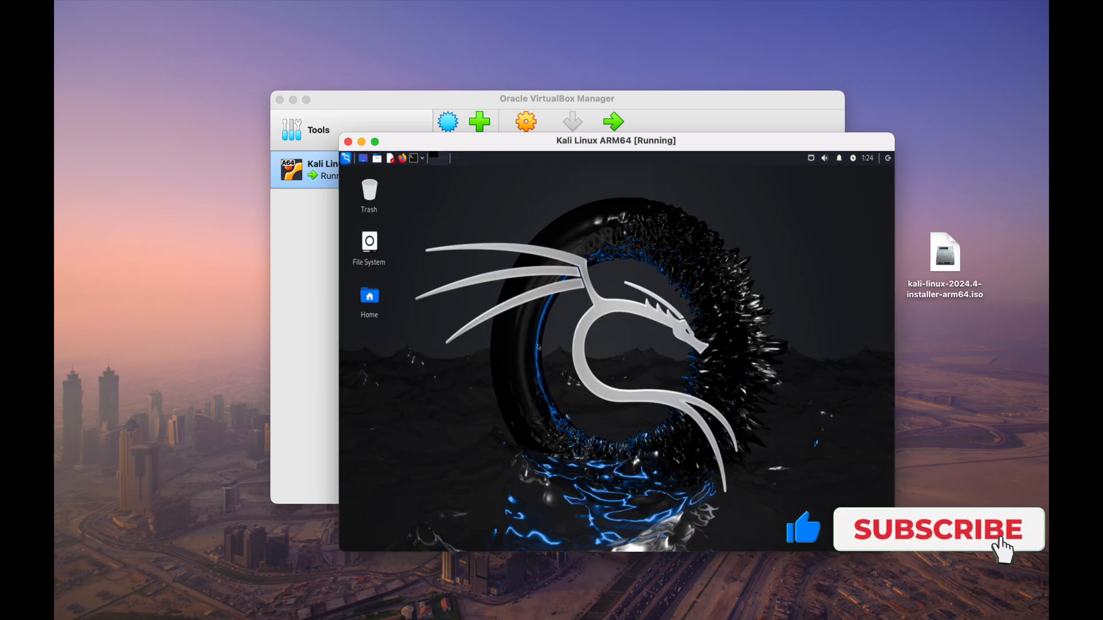
left_click(346, 158)
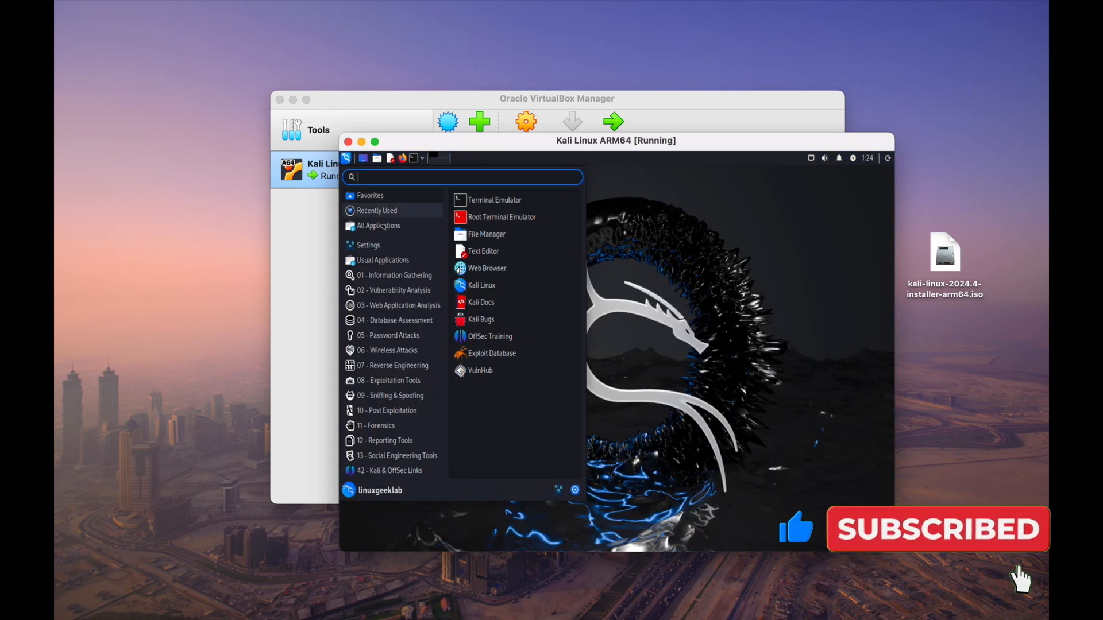